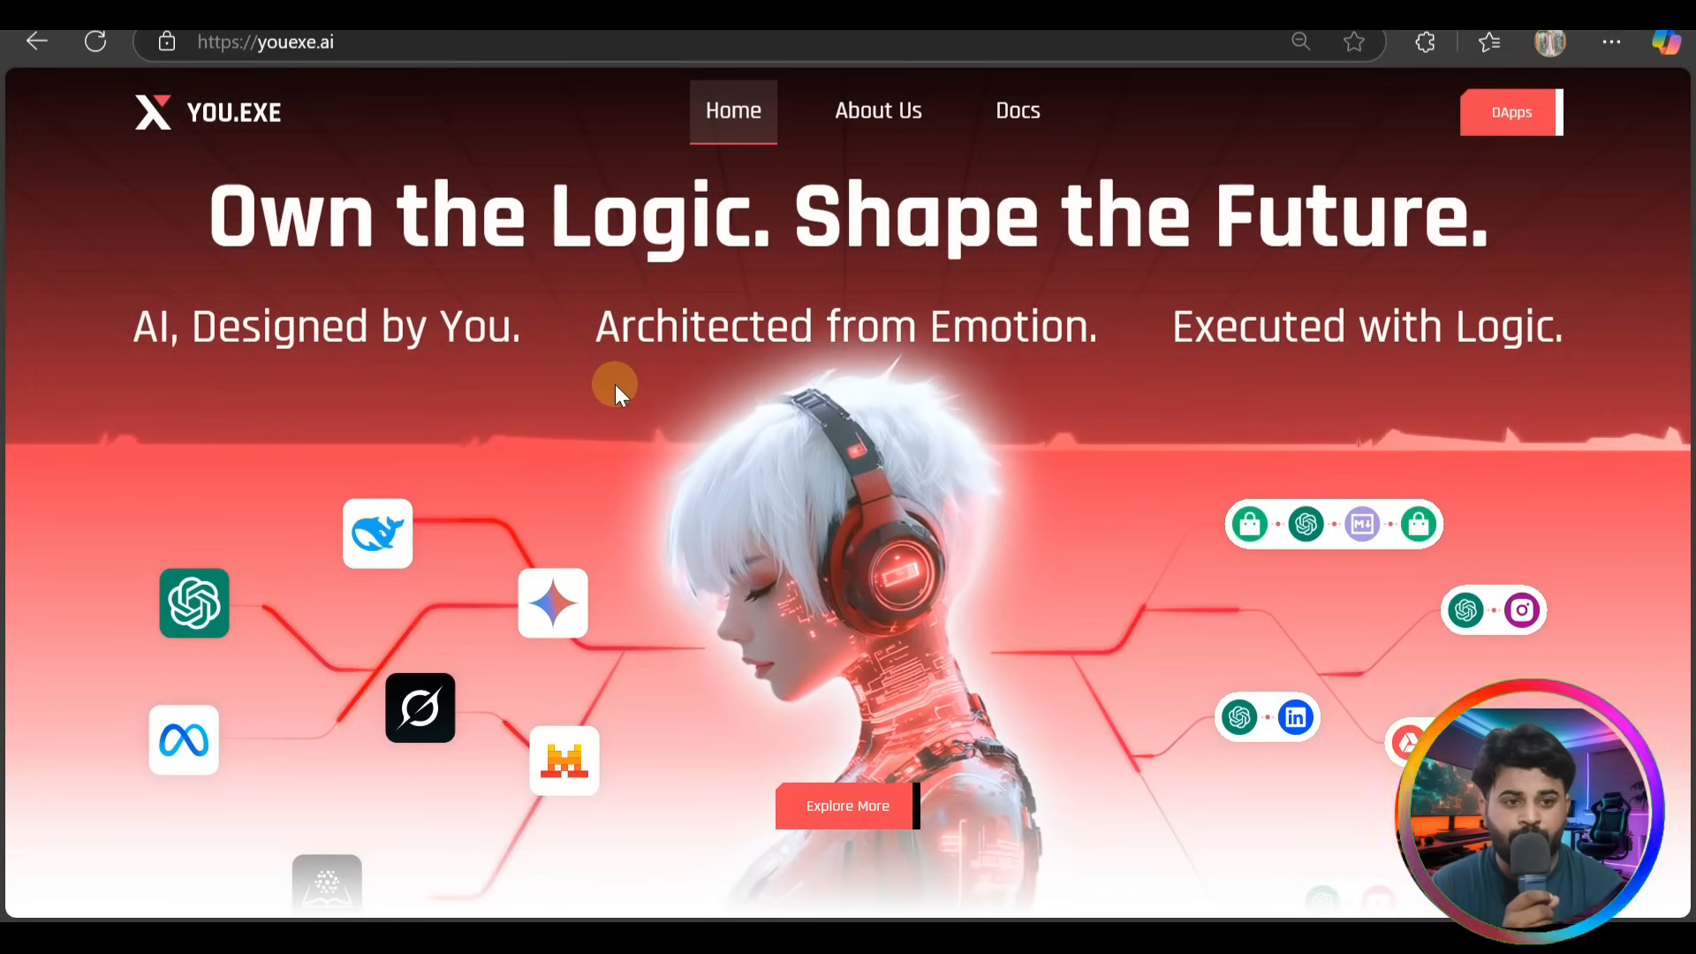
pyautogui.moveTo(449, 444)
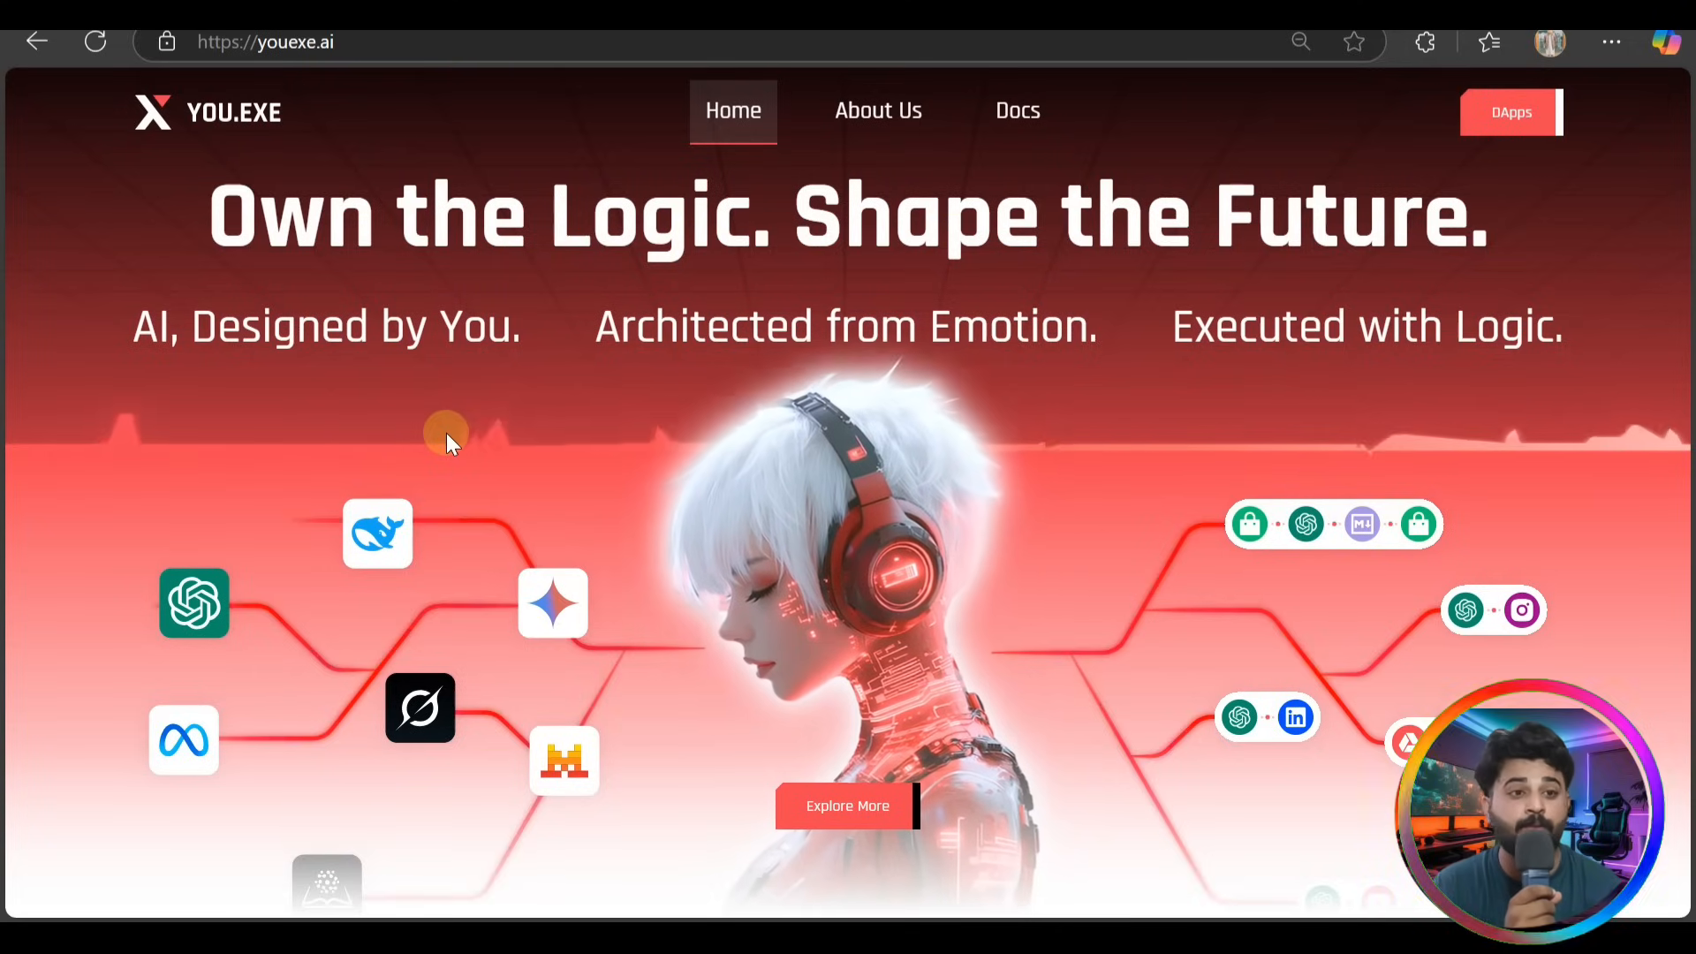
# Scroll the youexe.ai homepage from the hero banner to 'A Framework for personal AI Architecture'
pyautogui.scroll(-3)
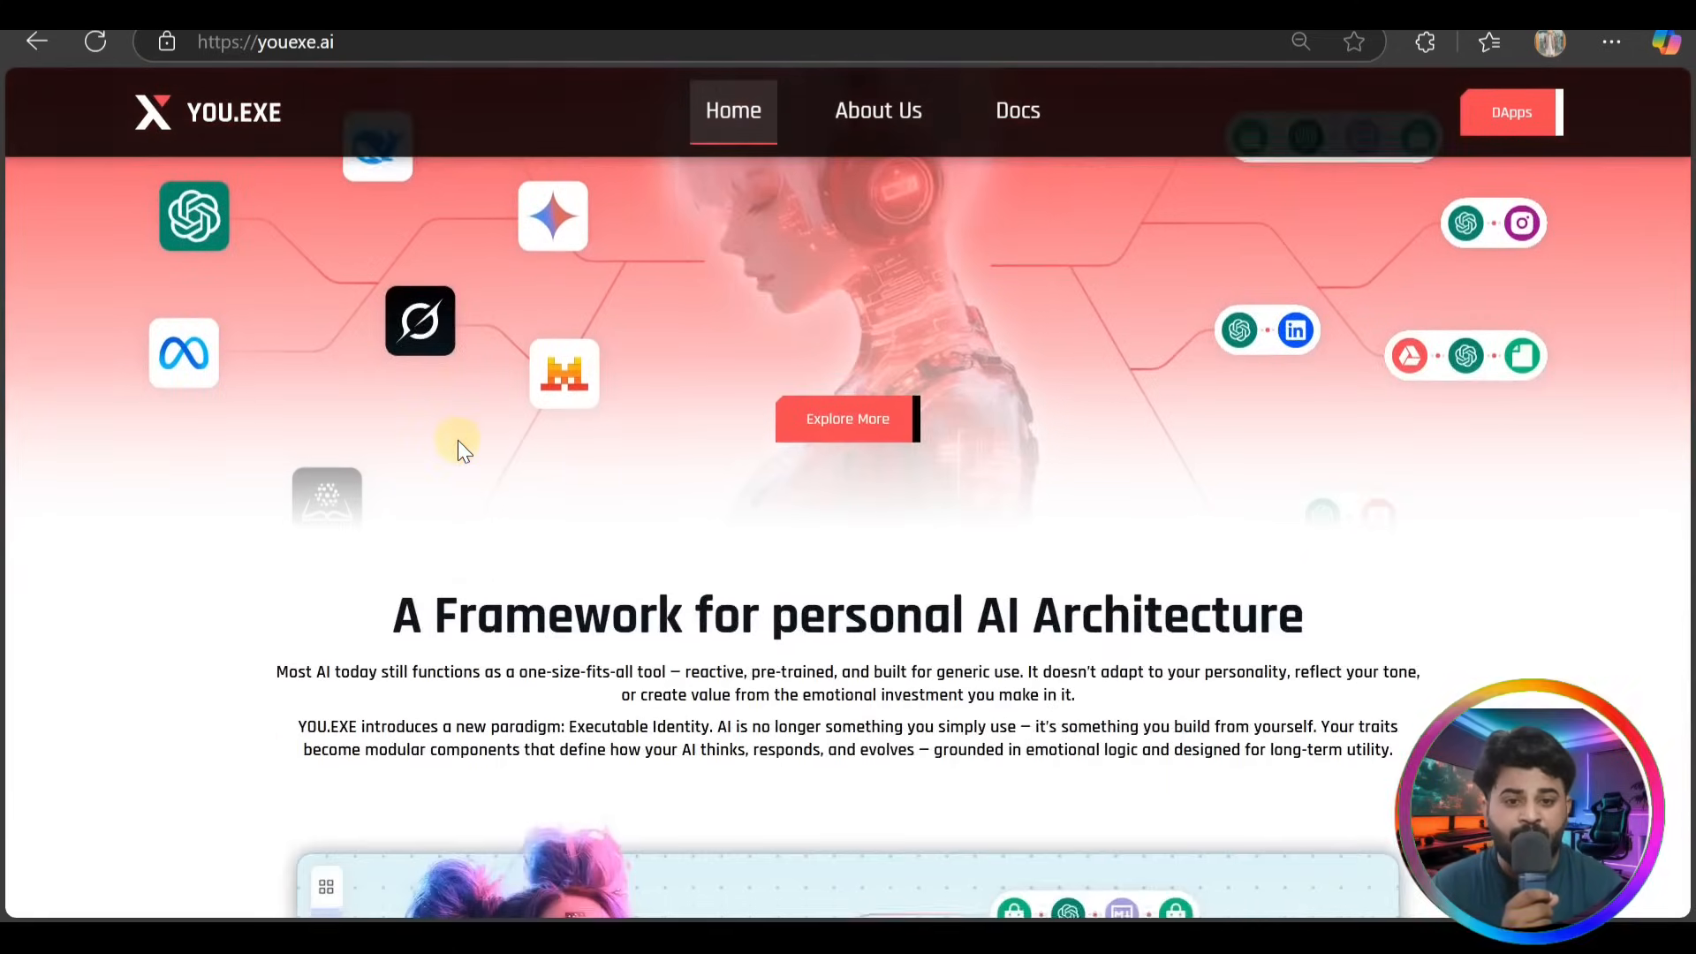
pyautogui.scroll(-3)
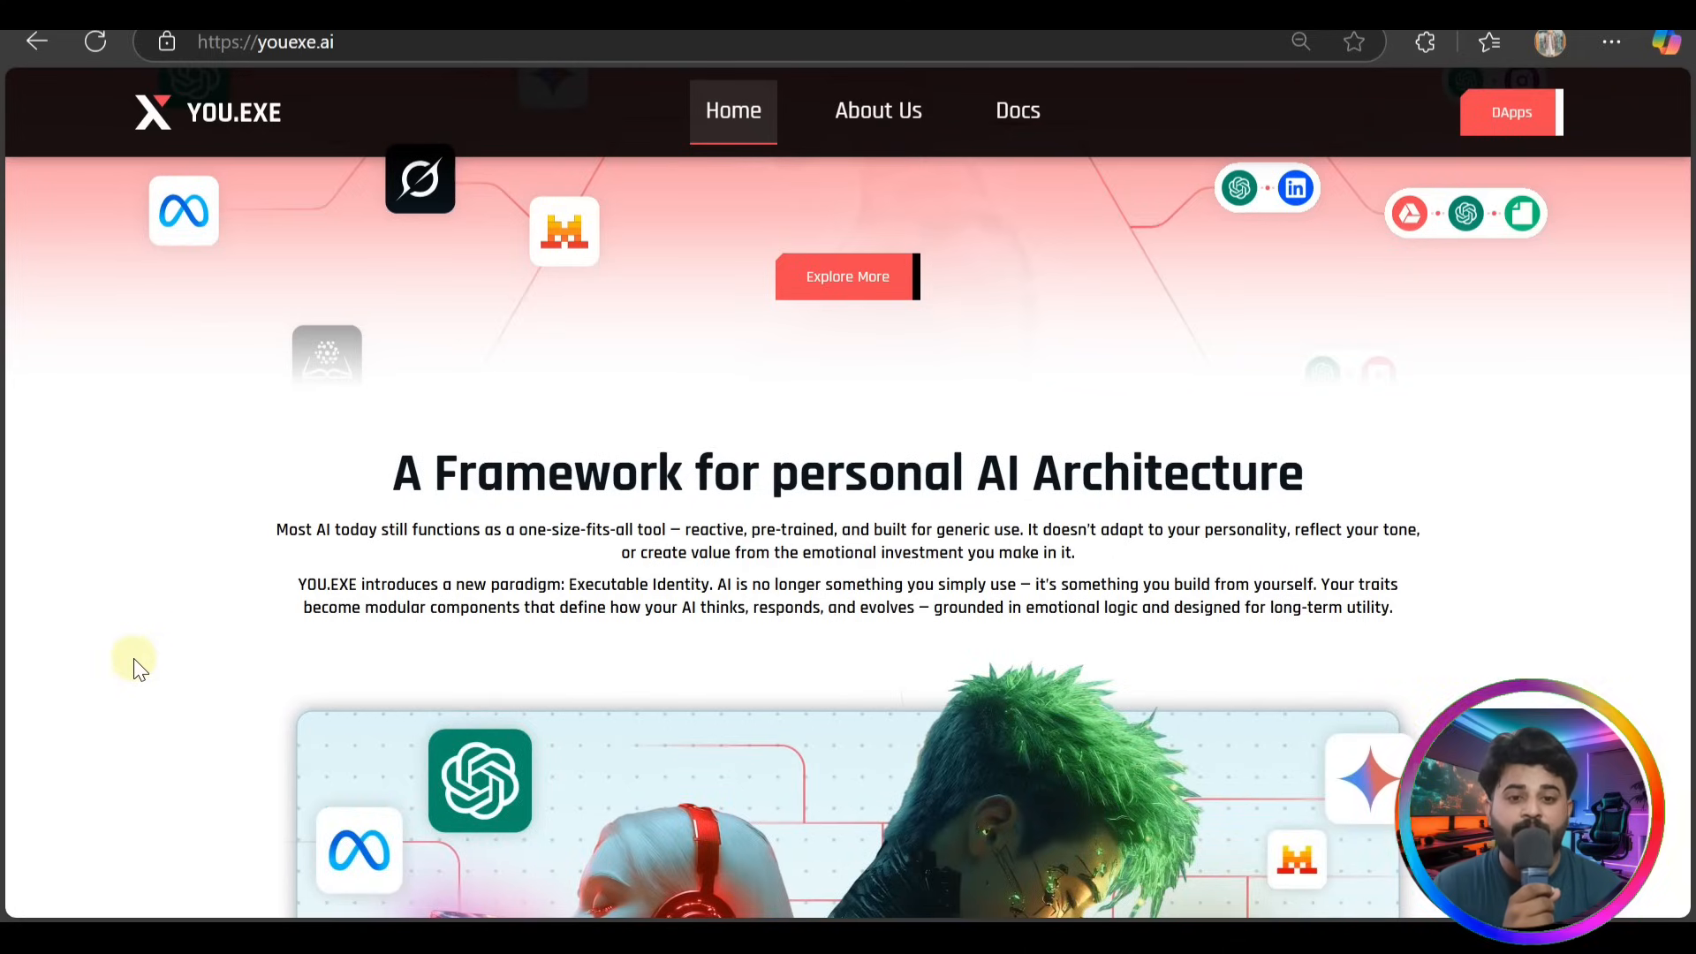
# Scroll down to the 'If you're here to…' audience cards and the red intelligent-architecture tagline
pyautogui.scroll(-3)
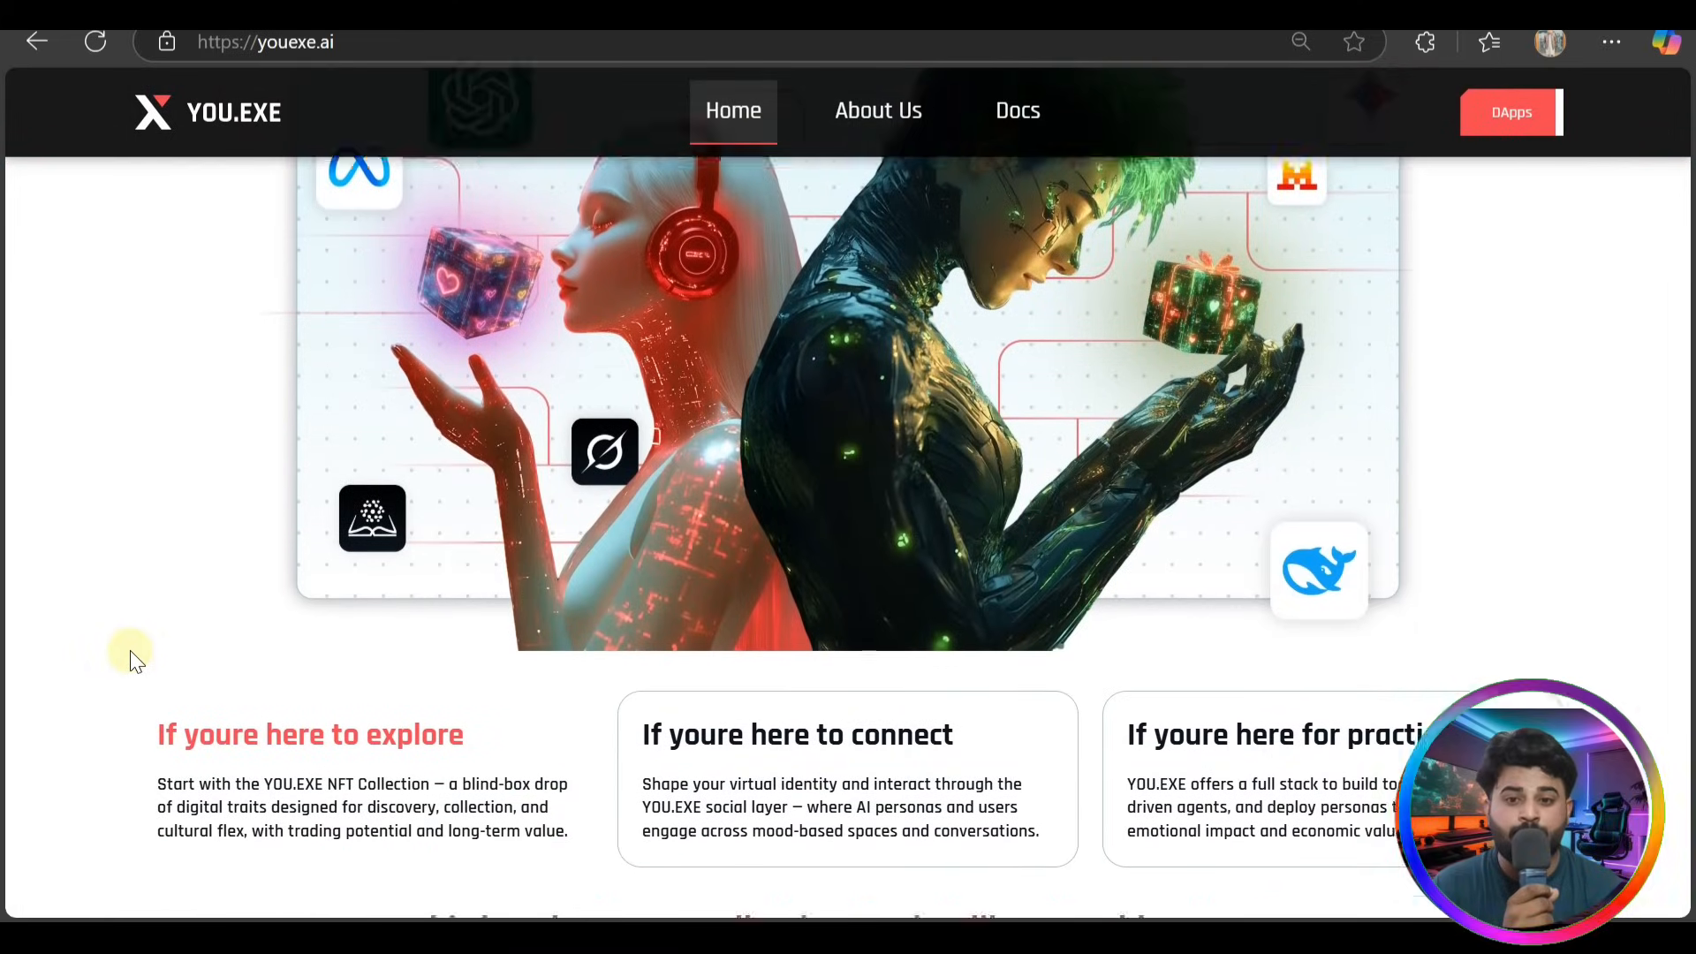
pyautogui.scroll(-3)
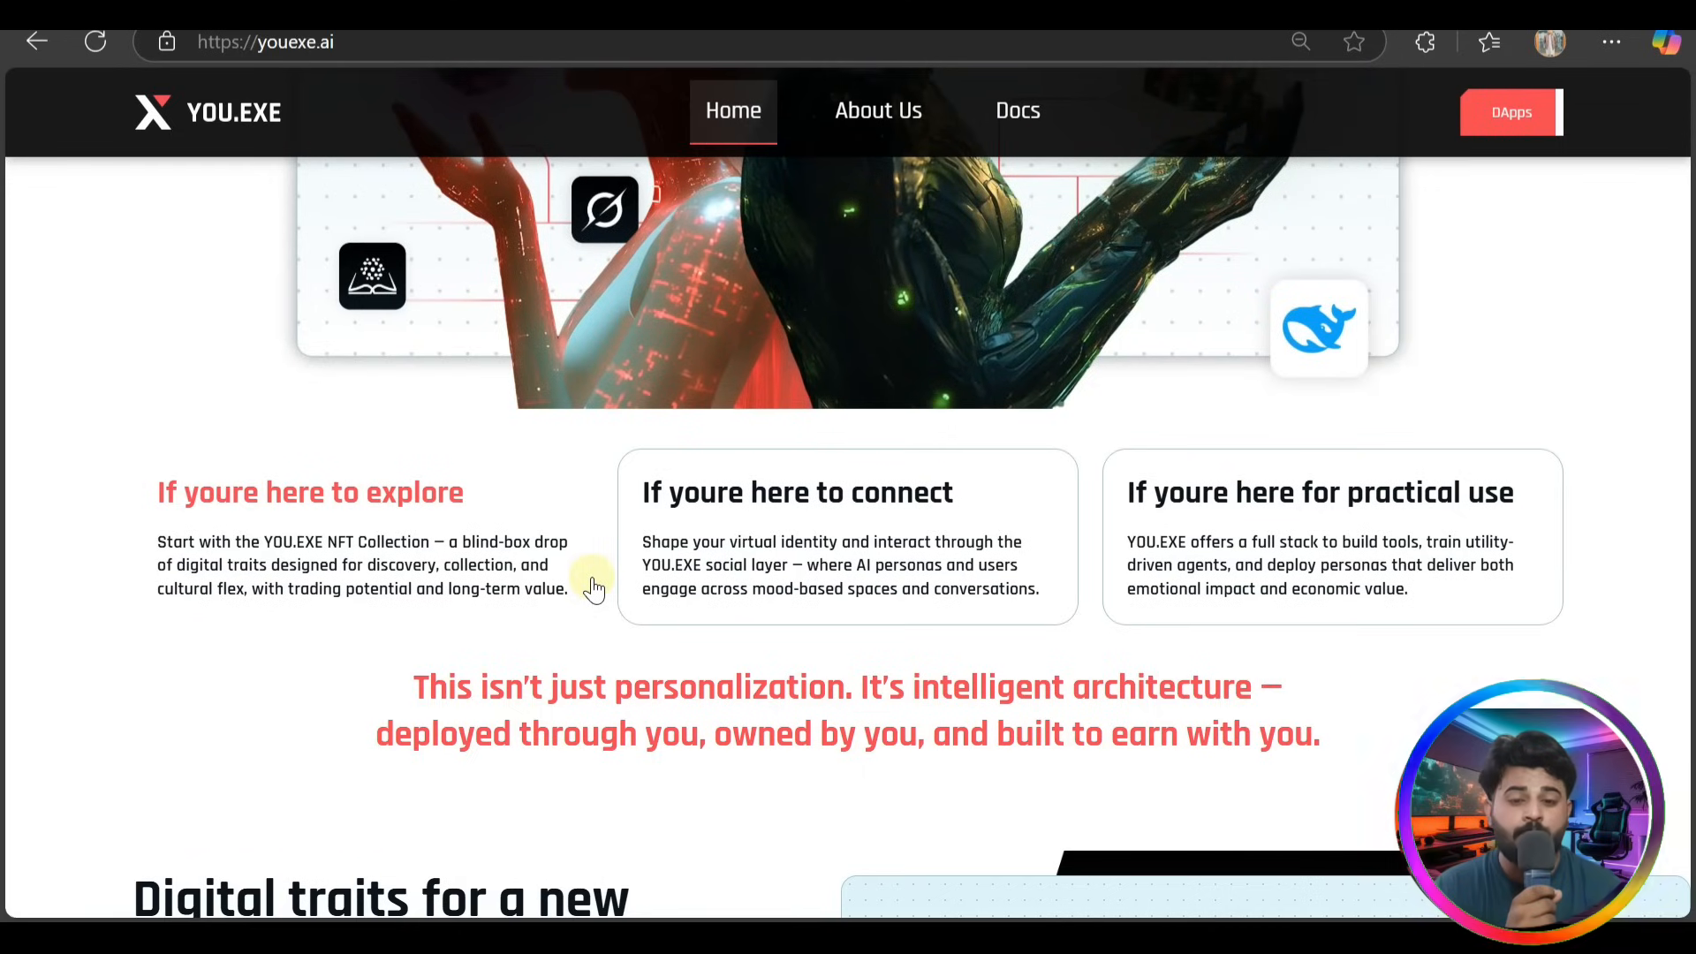
pyautogui.moveTo(551, 747)
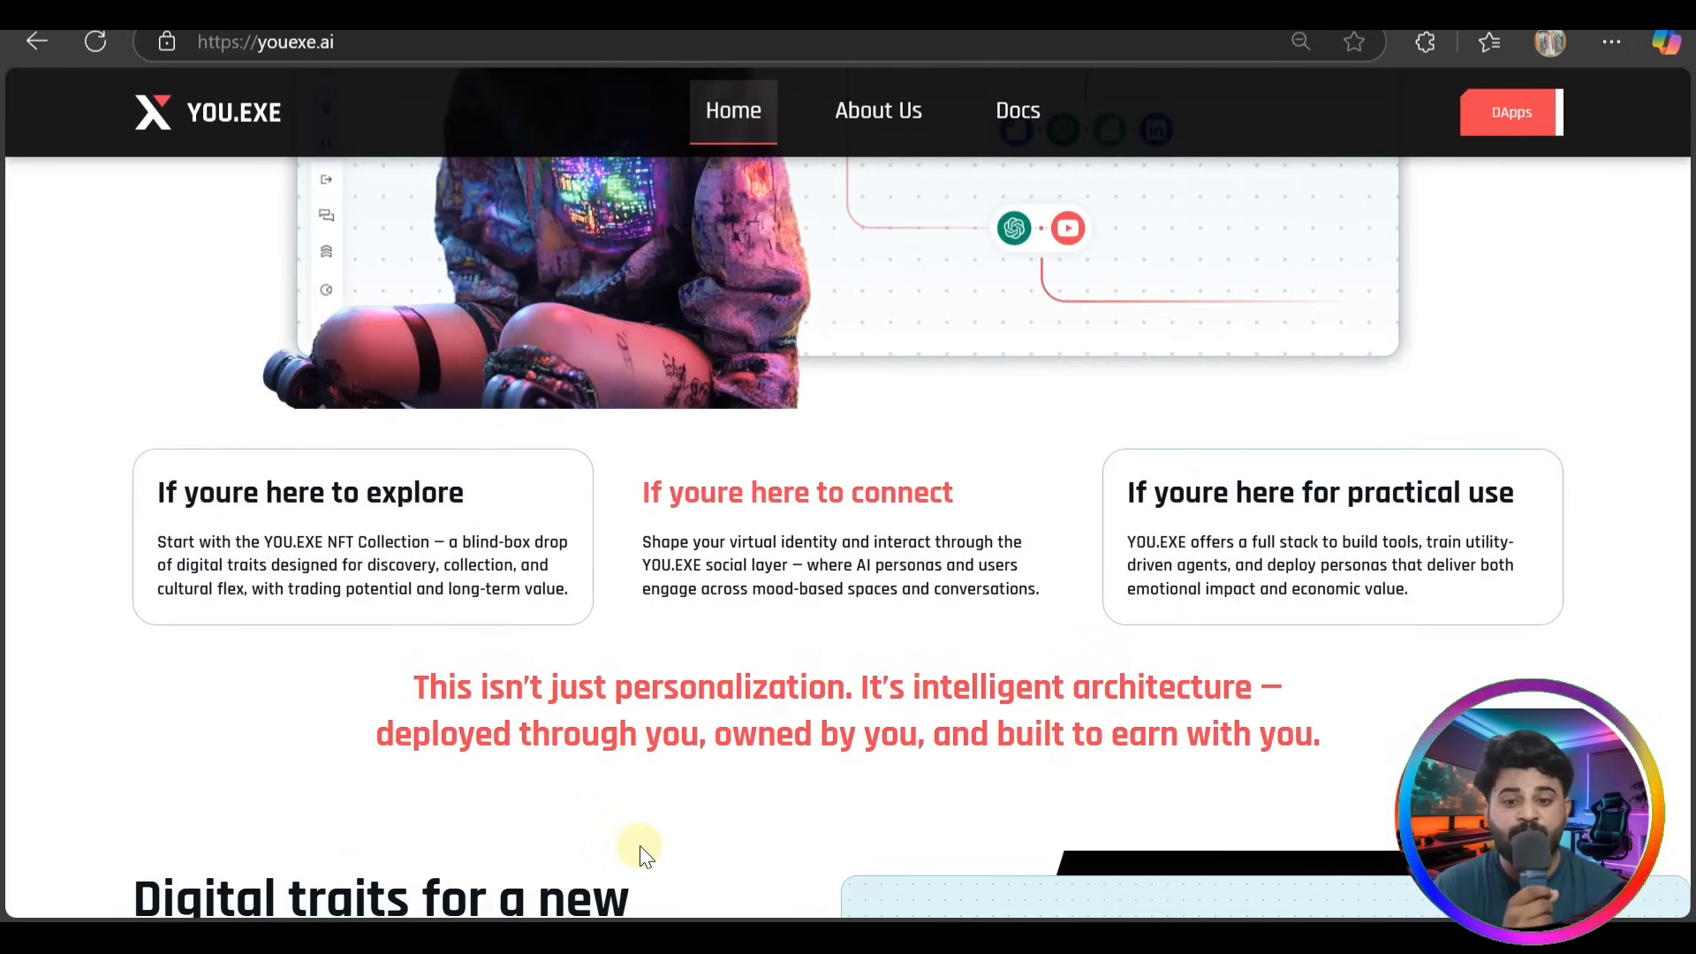
# Scroll past the Blind-box discovery, Tradeable assets, Access protocol and Behavioral modifier panels to Psychological Architecture
pyautogui.scroll(-3)
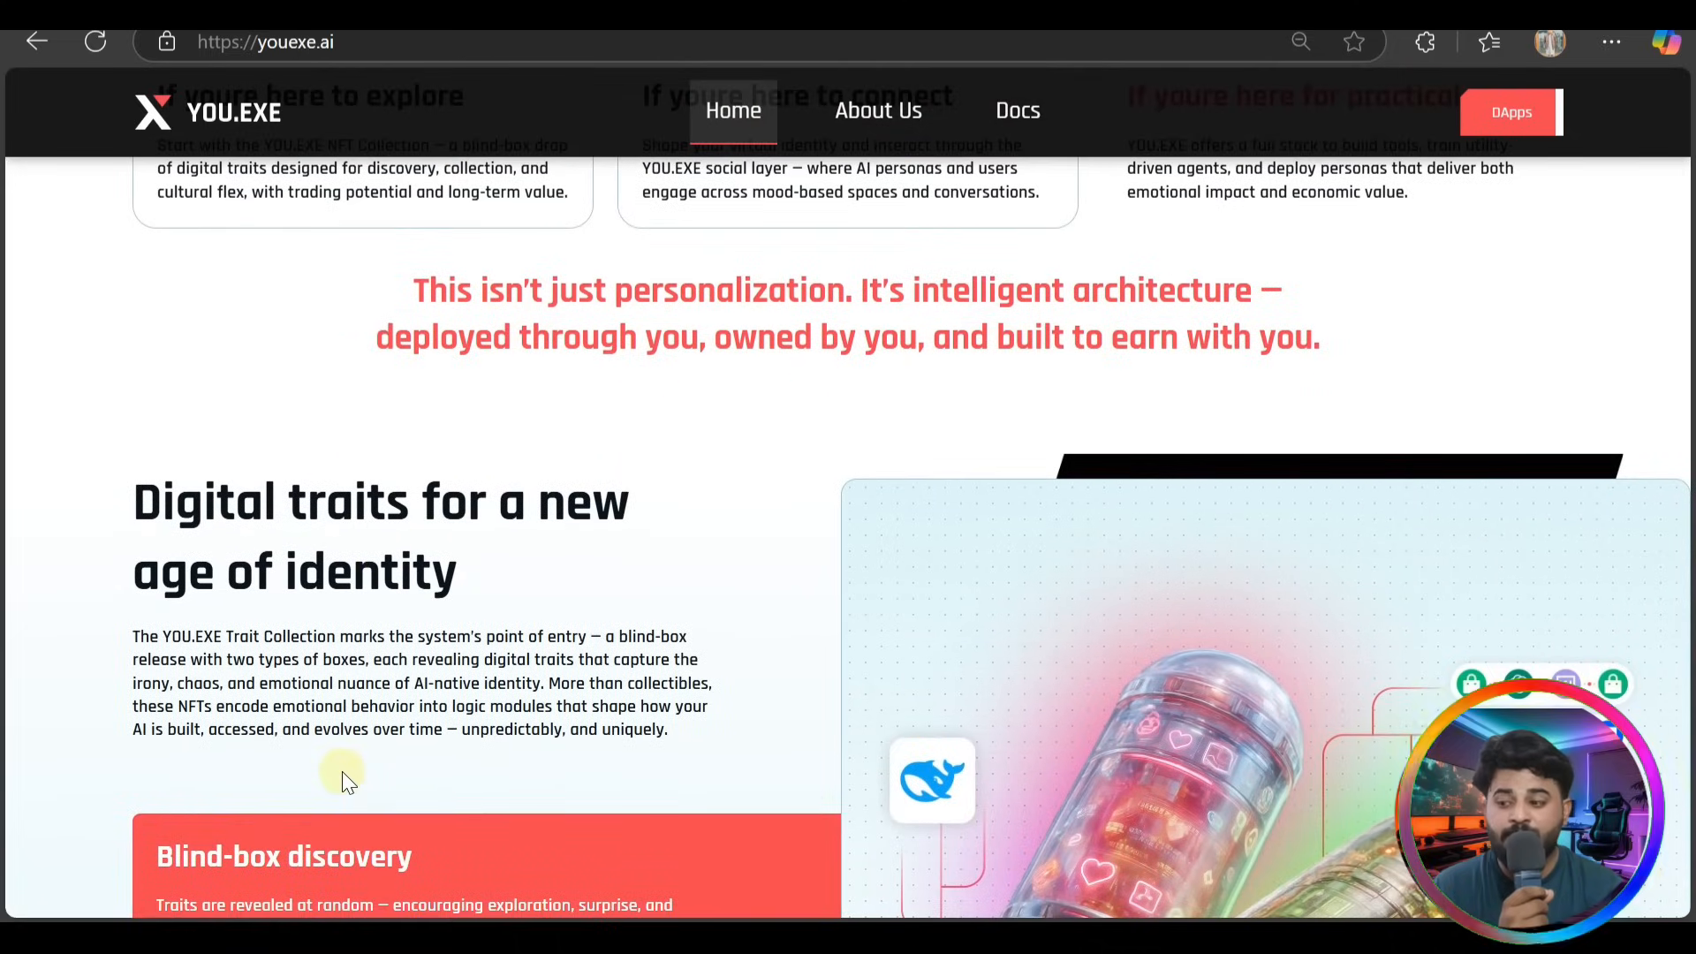
pyautogui.scroll(-3)
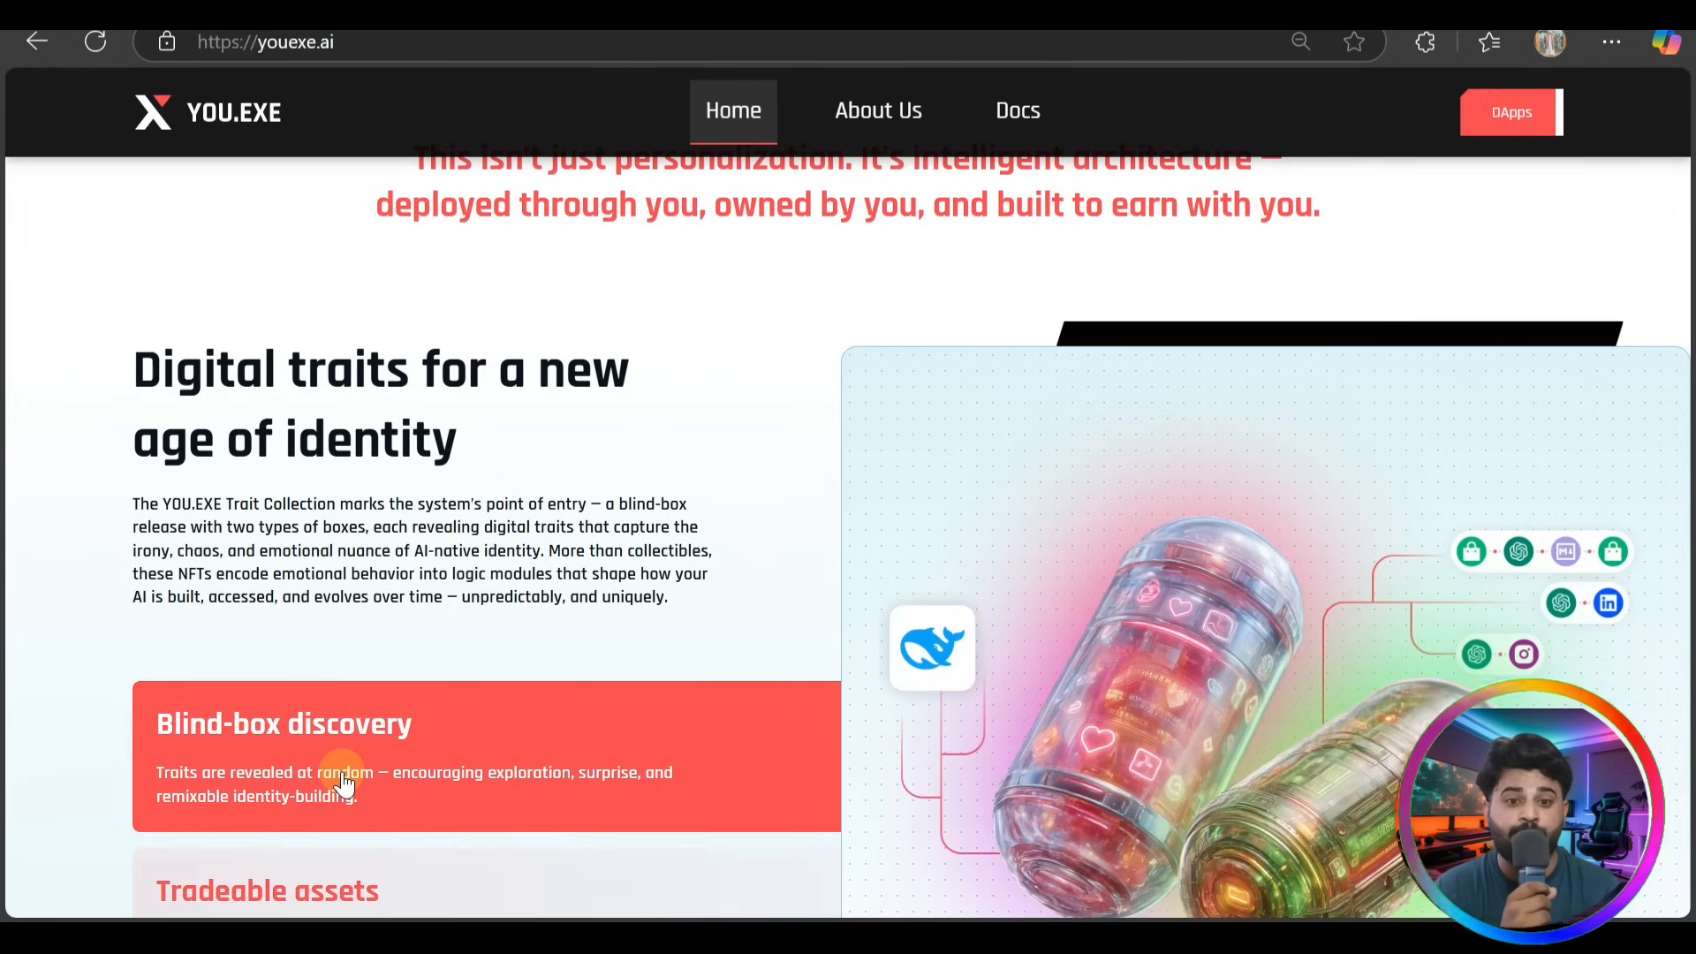
pyautogui.moveTo(267, 736)
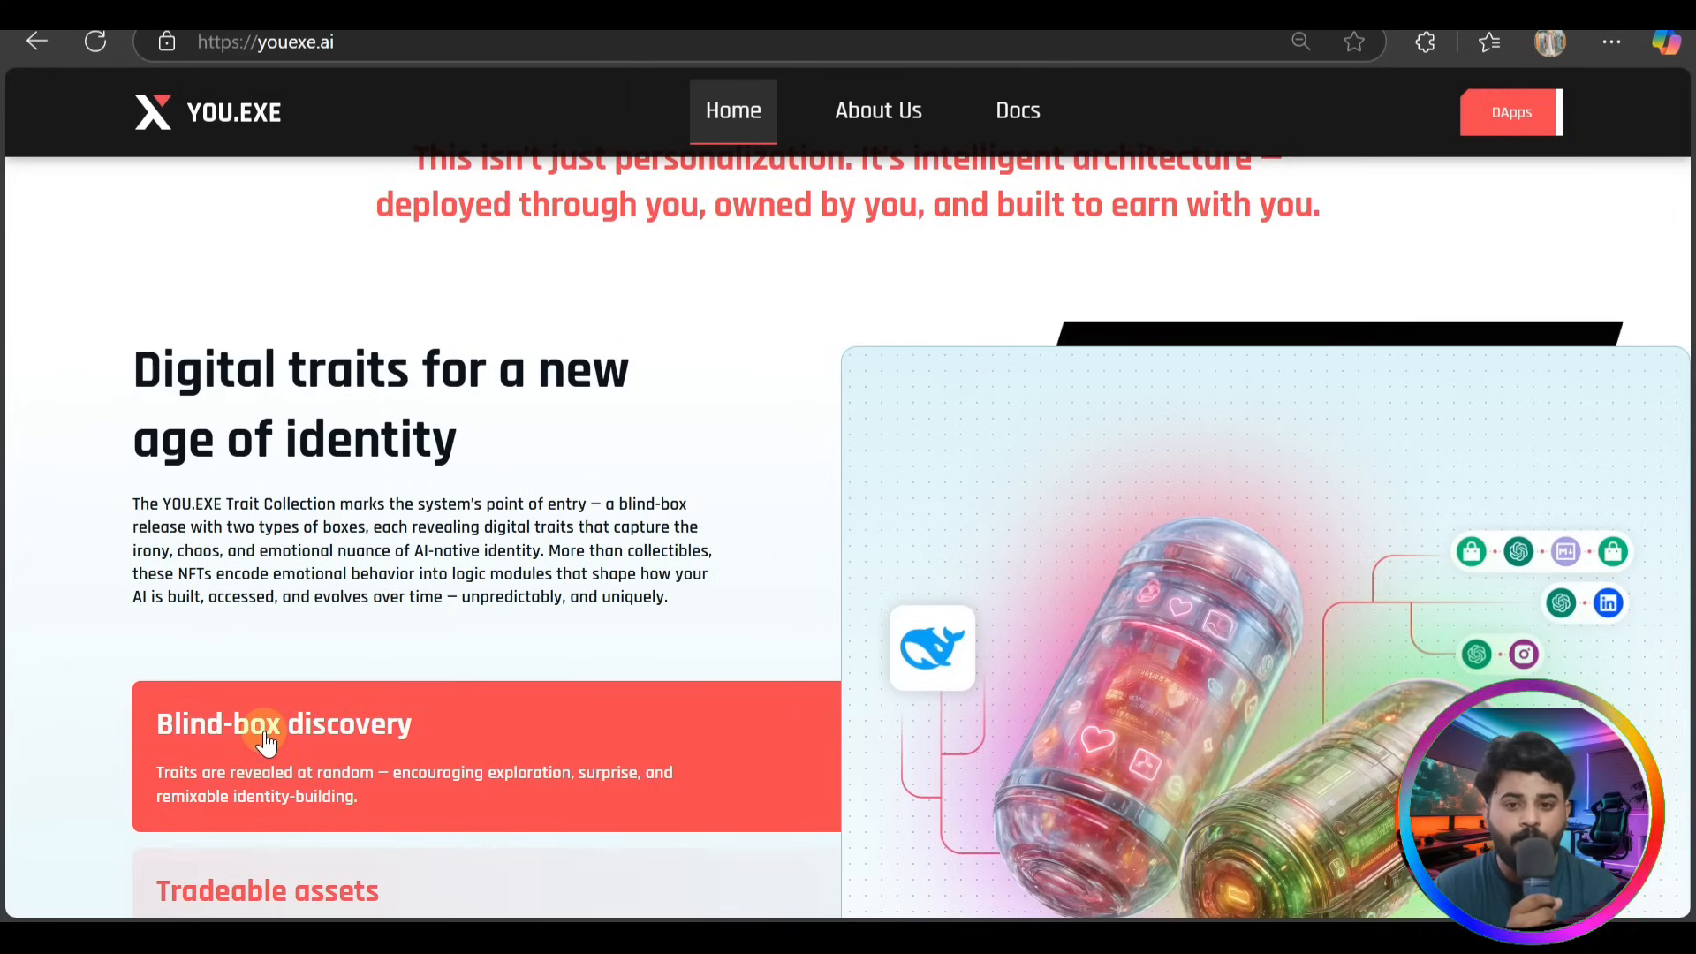
pyautogui.scroll(-3)
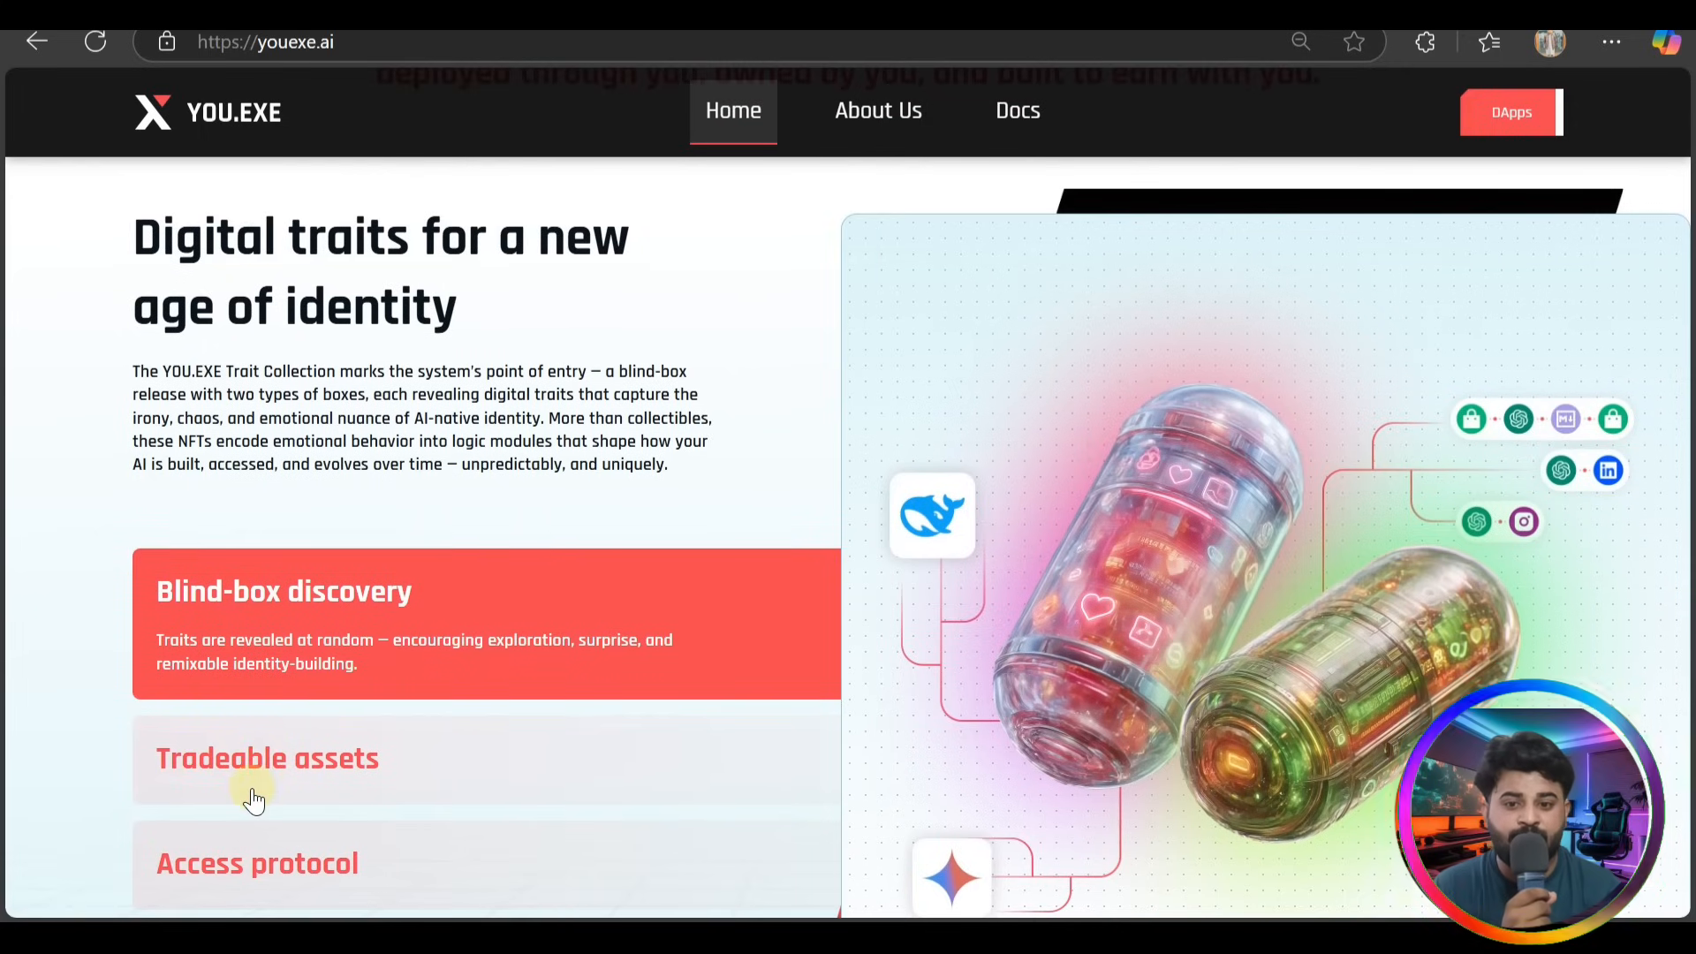
pyautogui.scroll(-3)
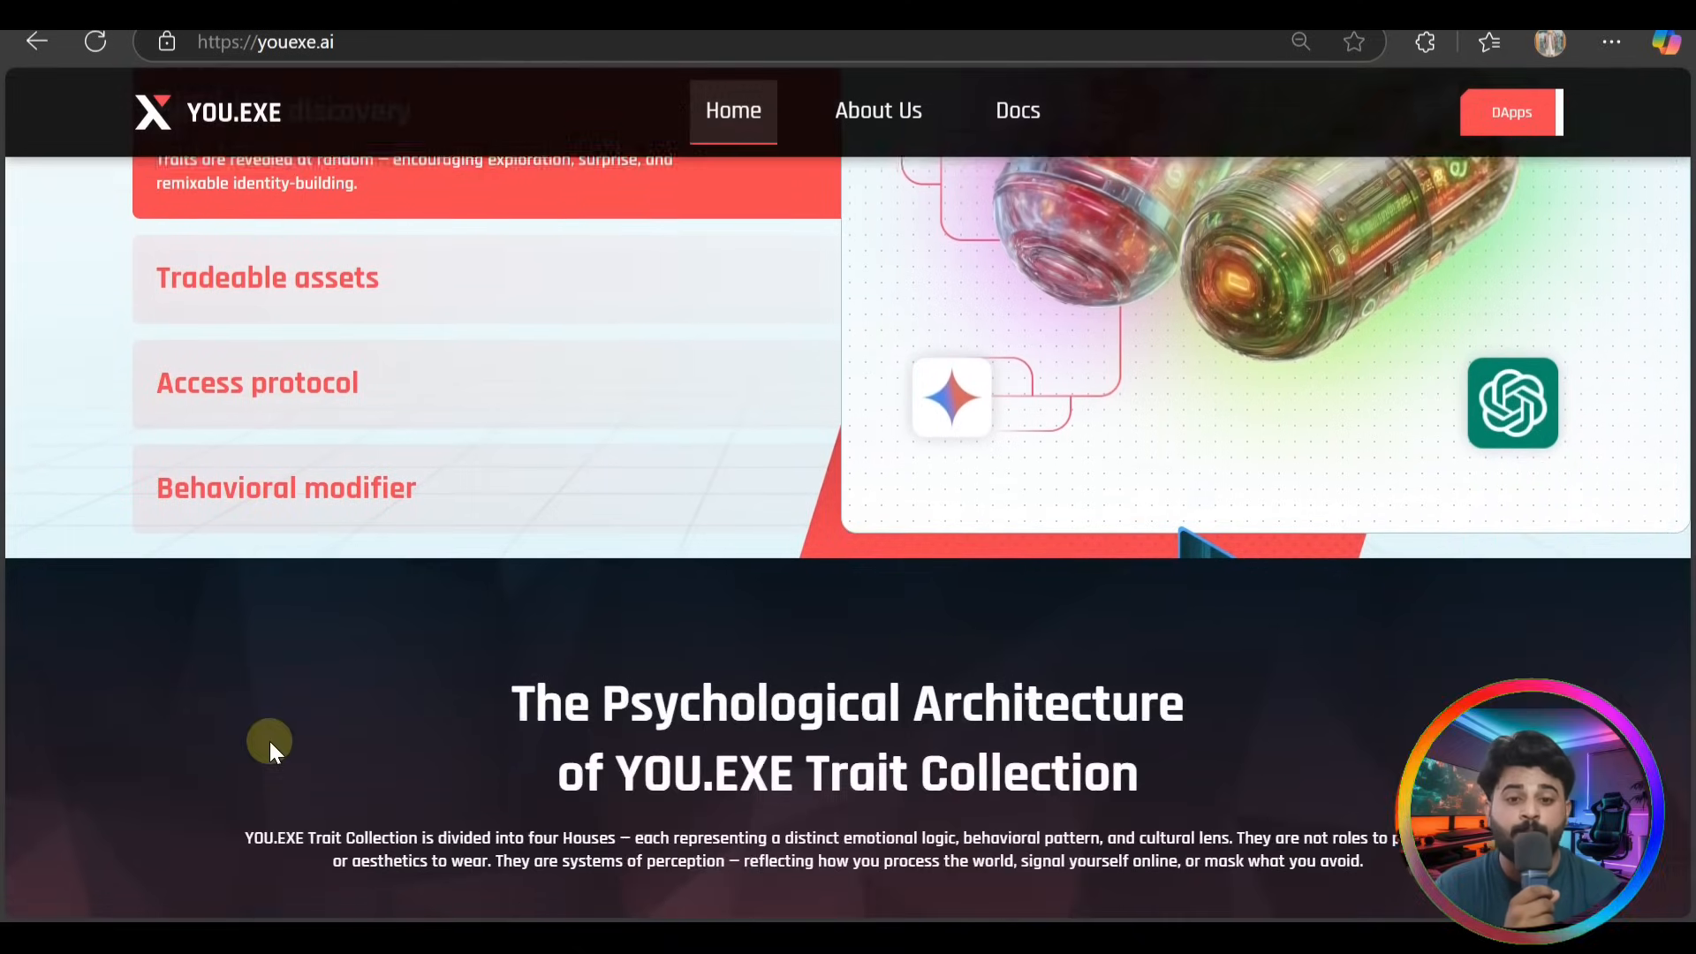
# Scroll through the House cards (The Origin, The Red Flags, The Wholesome) to 'Identity is your Access Key'
pyautogui.scroll(-3)
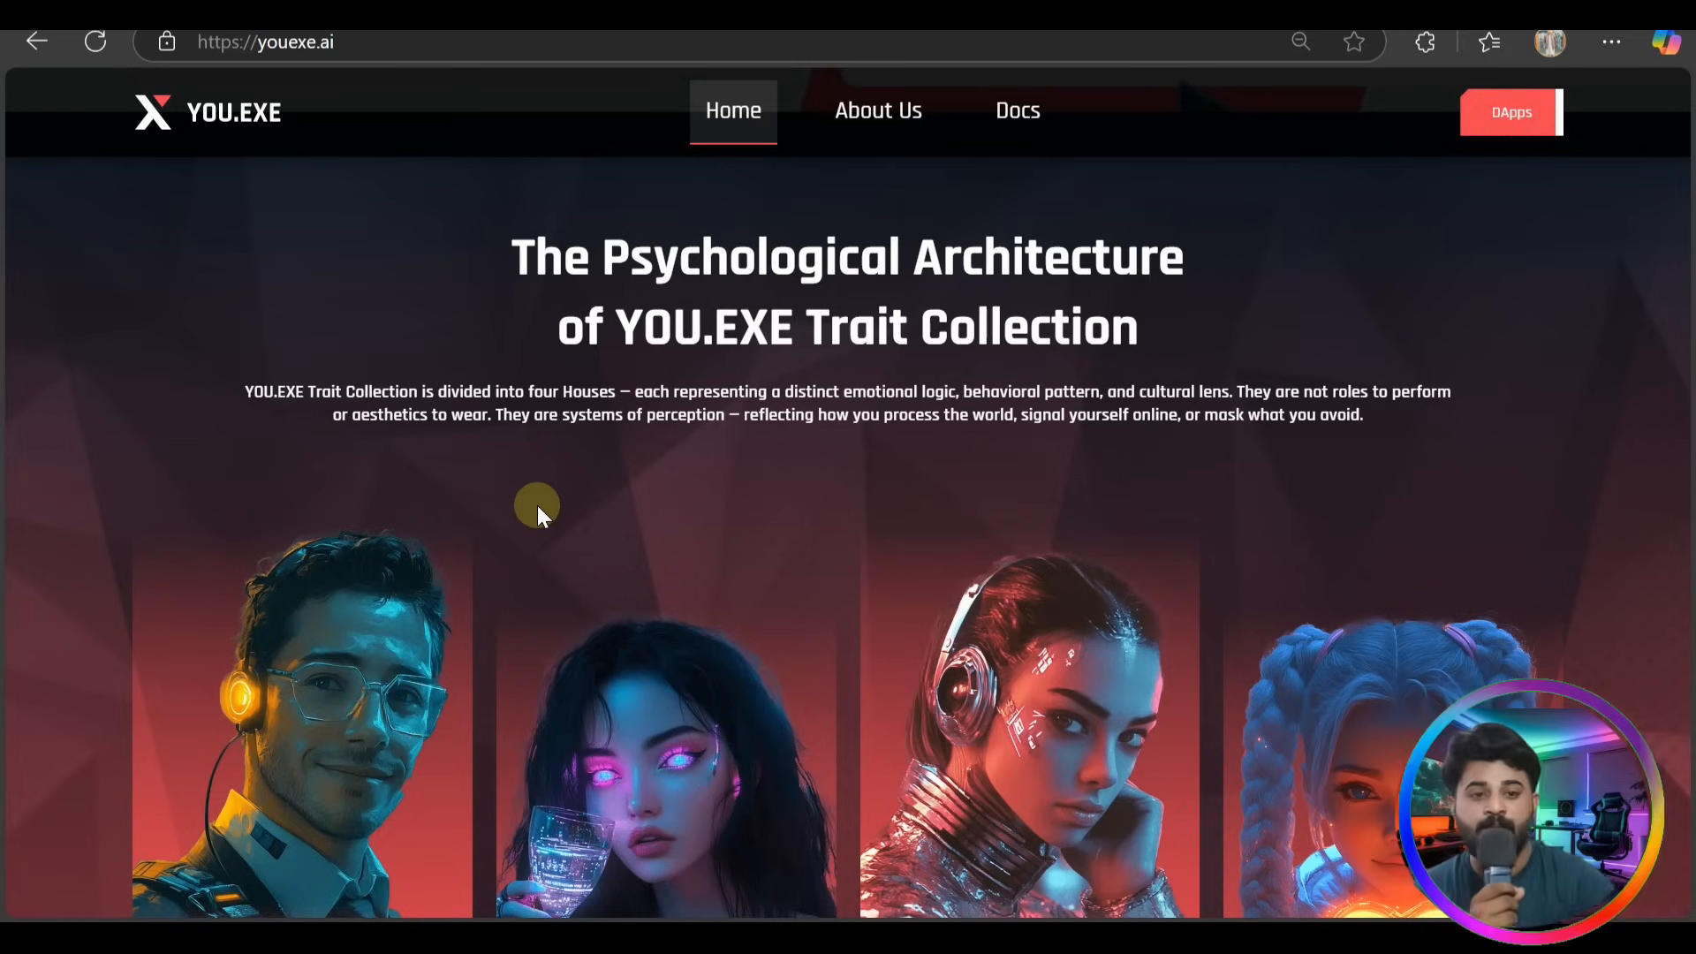
pyautogui.scroll(-3)
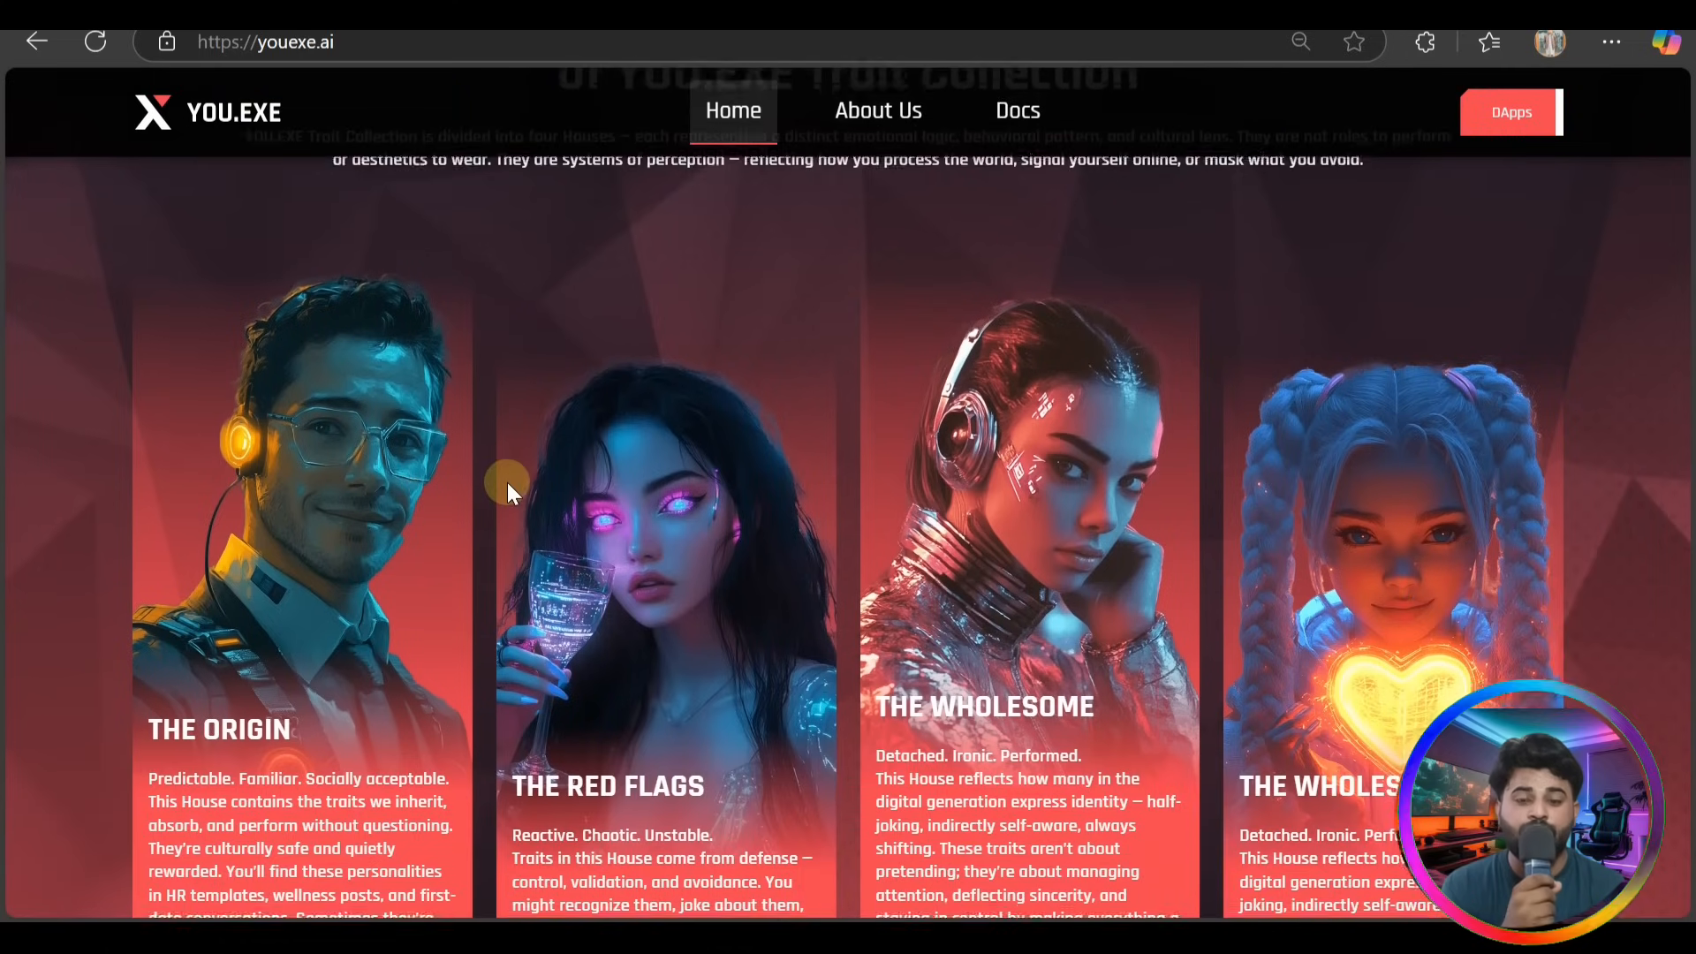
pyautogui.scroll(-3)
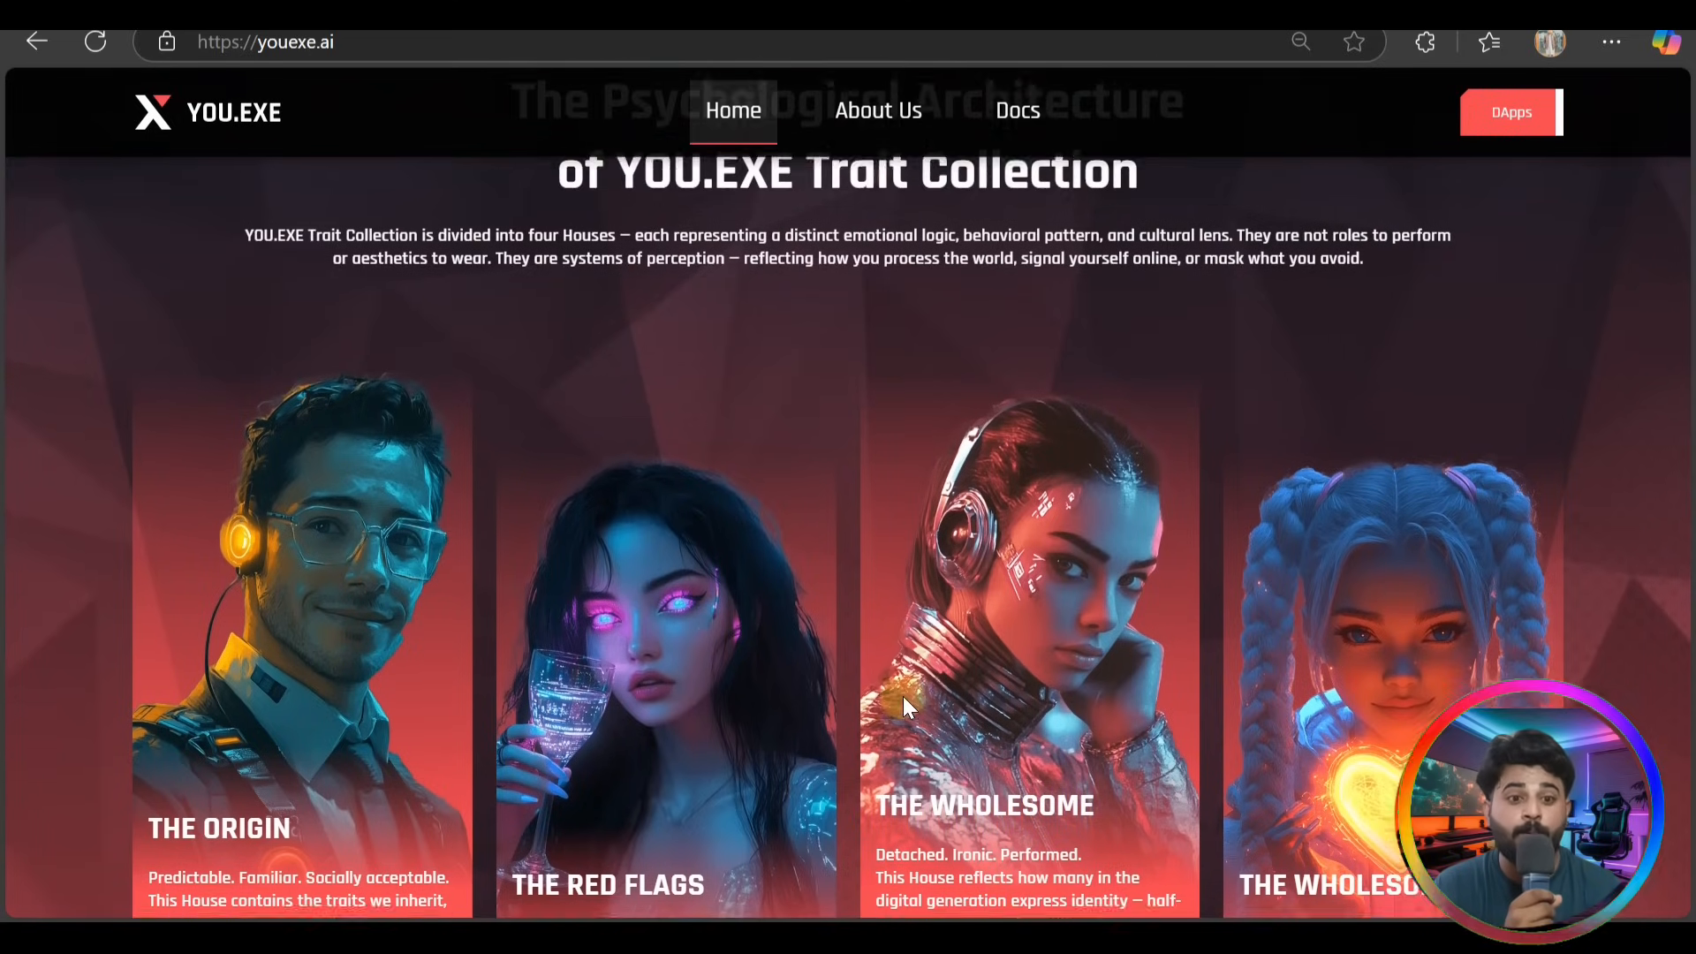
pyautogui.scroll(-3)
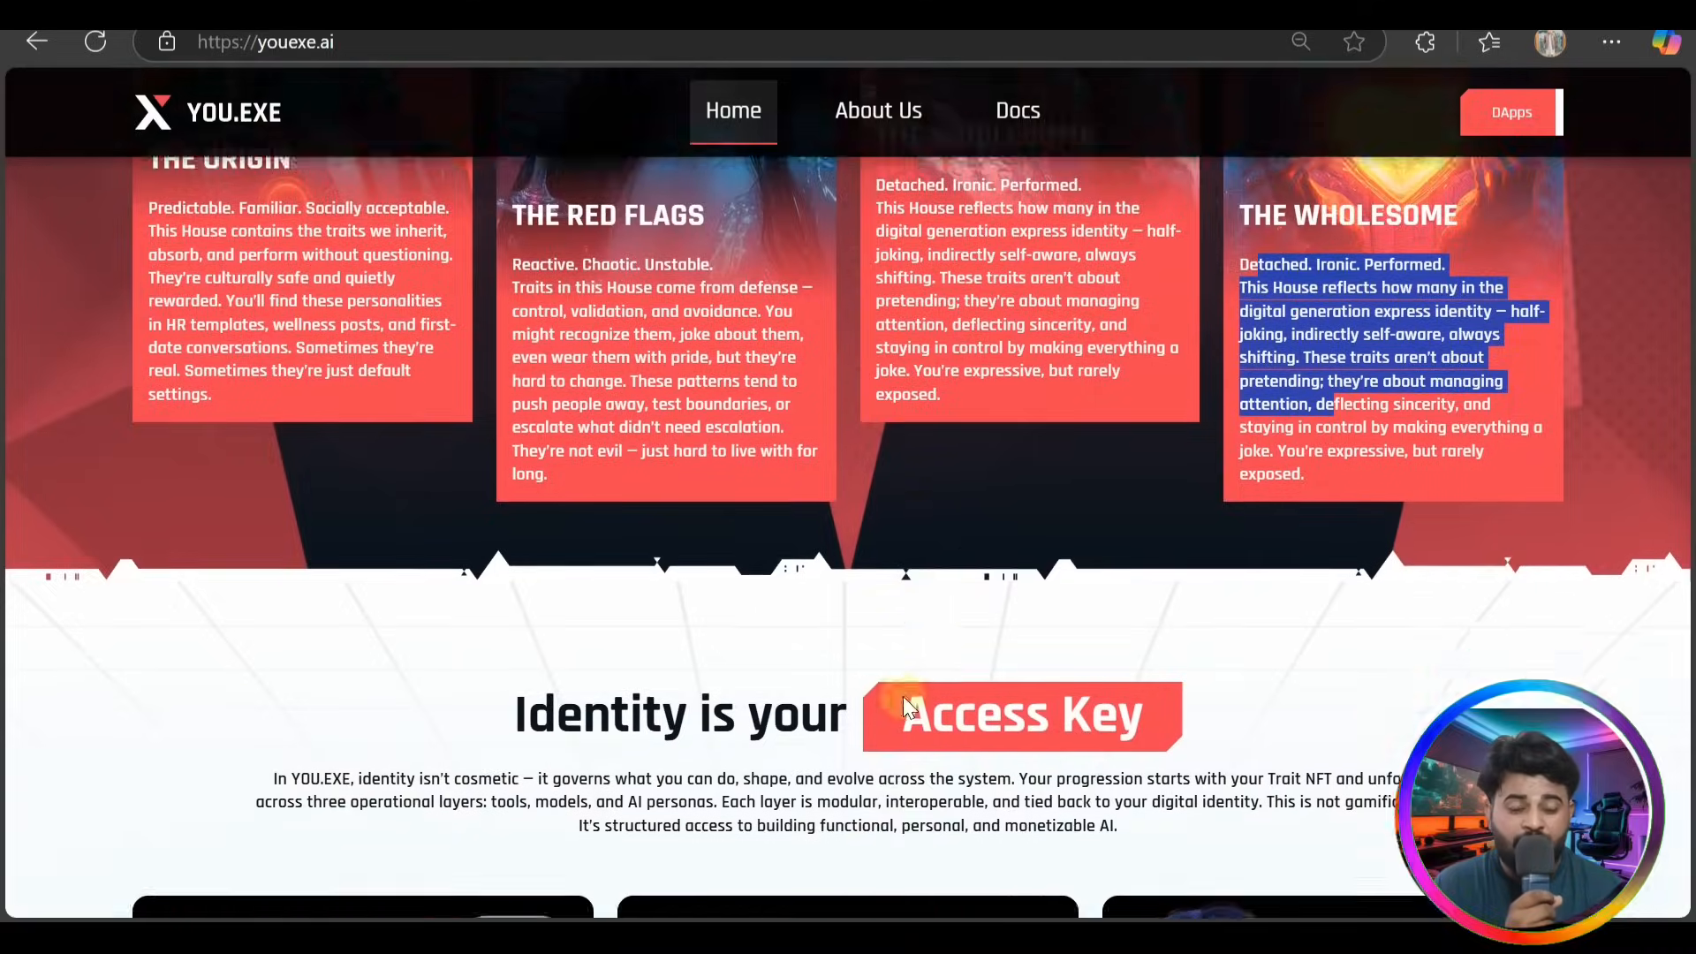
# Scroll until the Tool Layer, Model Layer and Persona Layer cards are fully visible
pyautogui.scroll(-3)
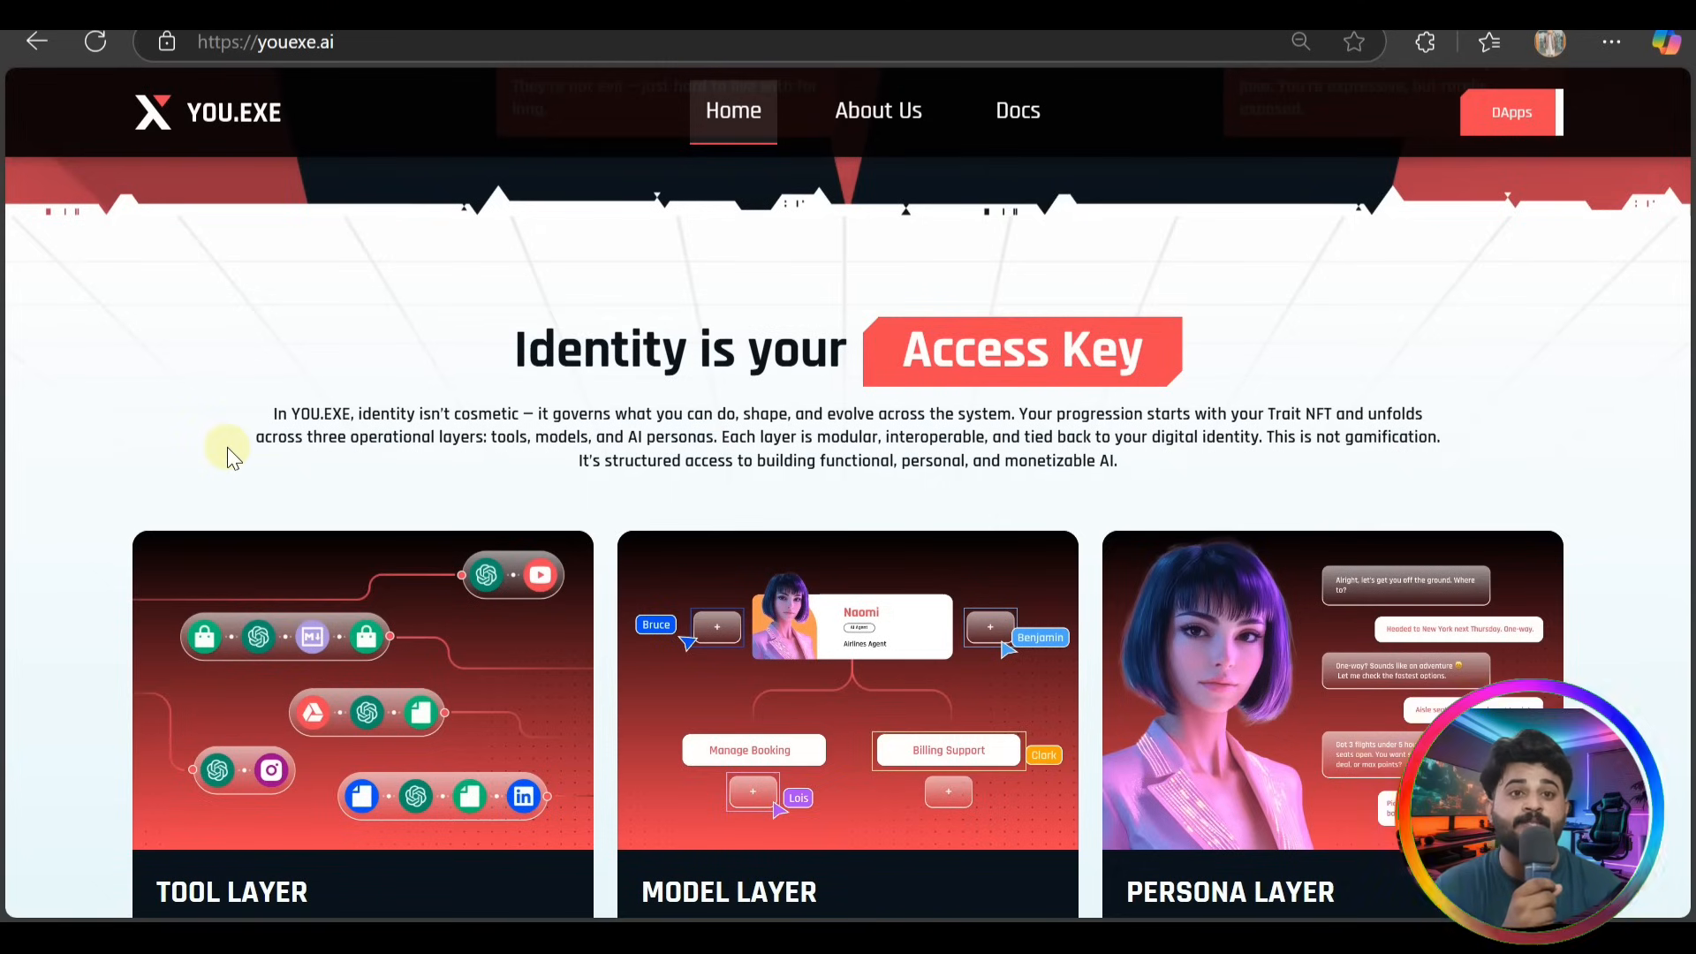
pyautogui.moveTo(754, 194)
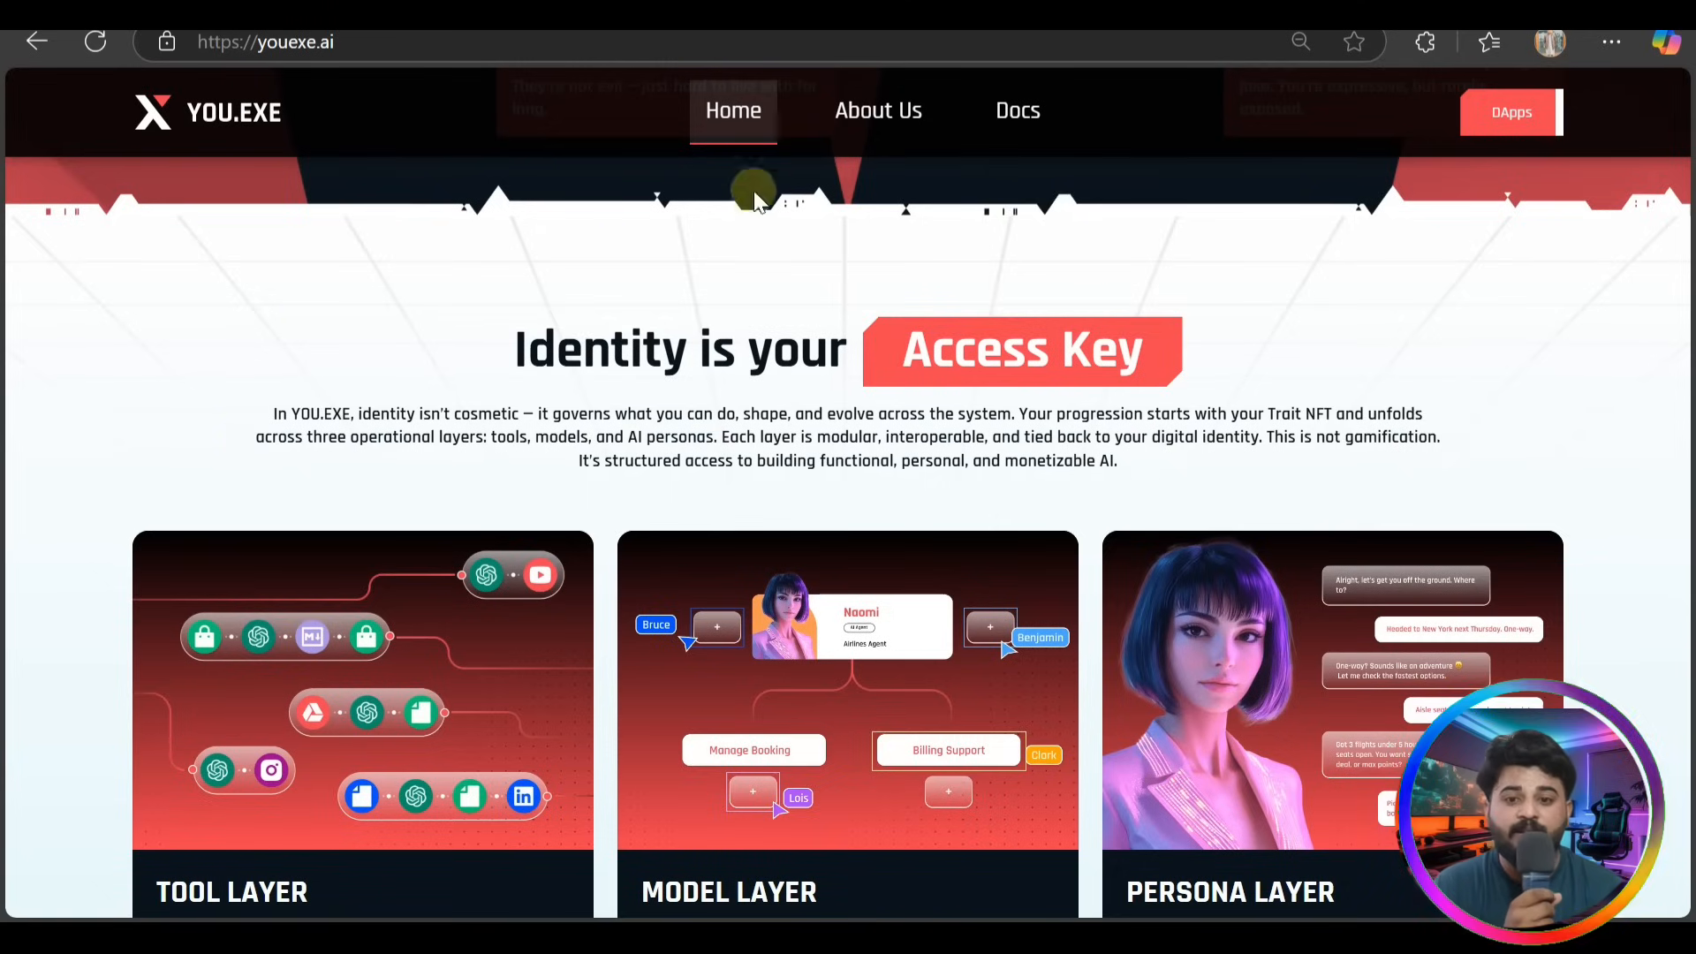
pyautogui.scroll(-3)
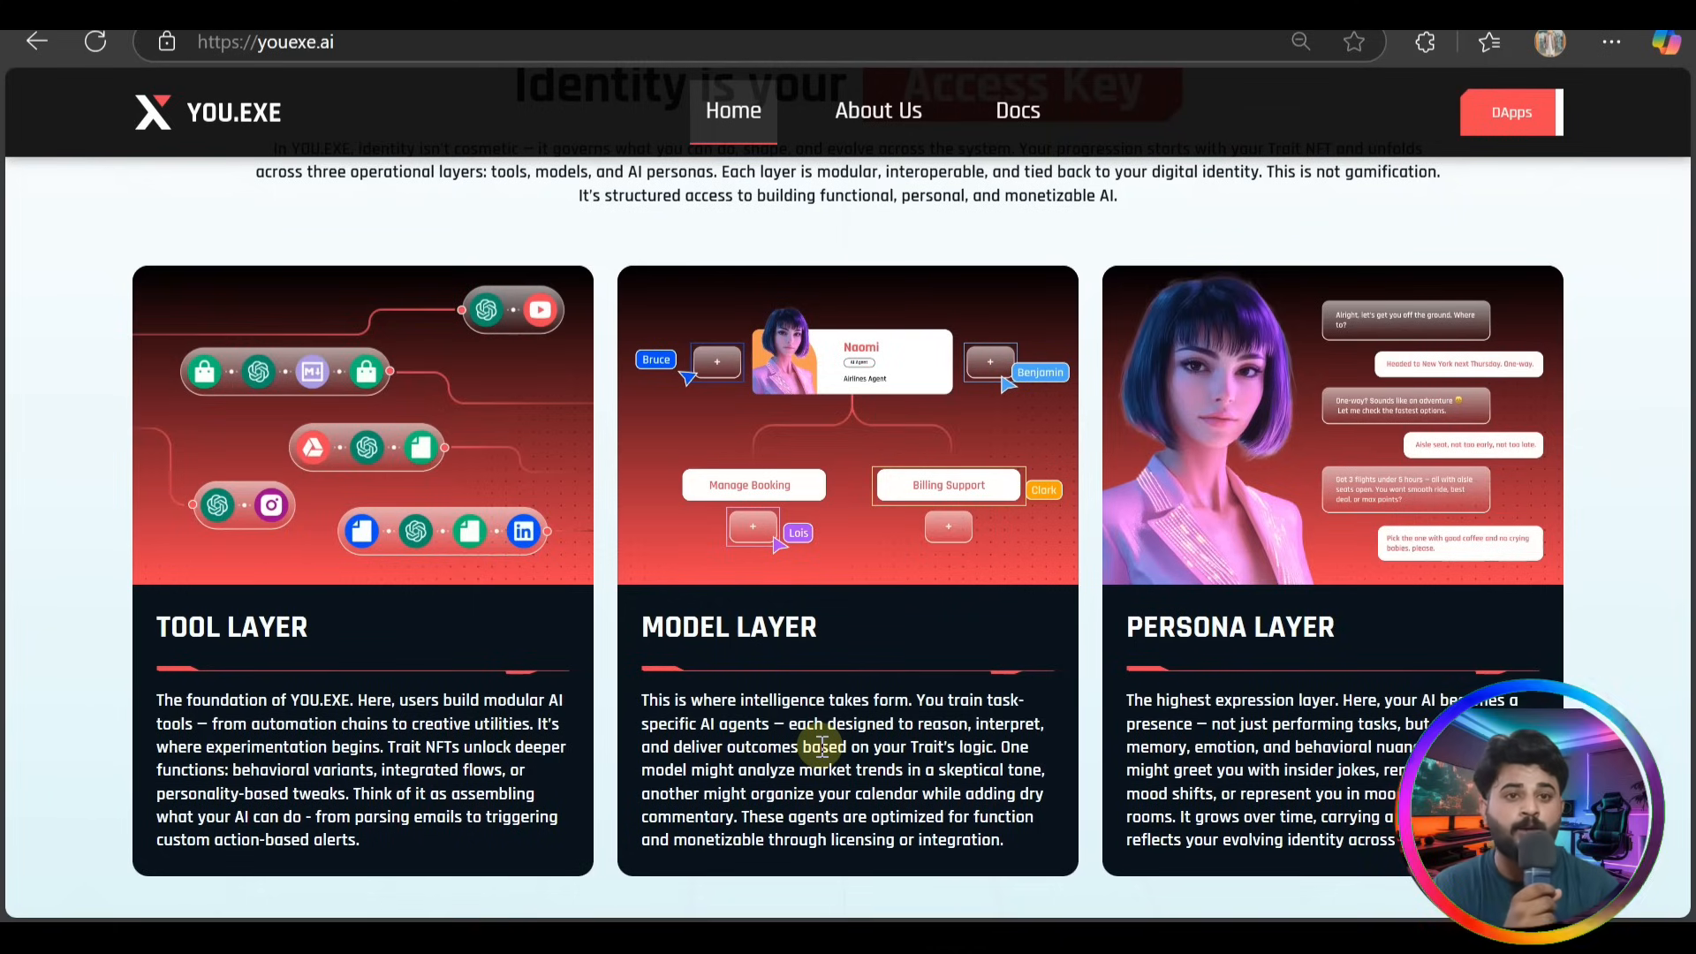
# Scroll down to the AI personalities carousel showing the Sunny persona
pyautogui.scroll(-3)
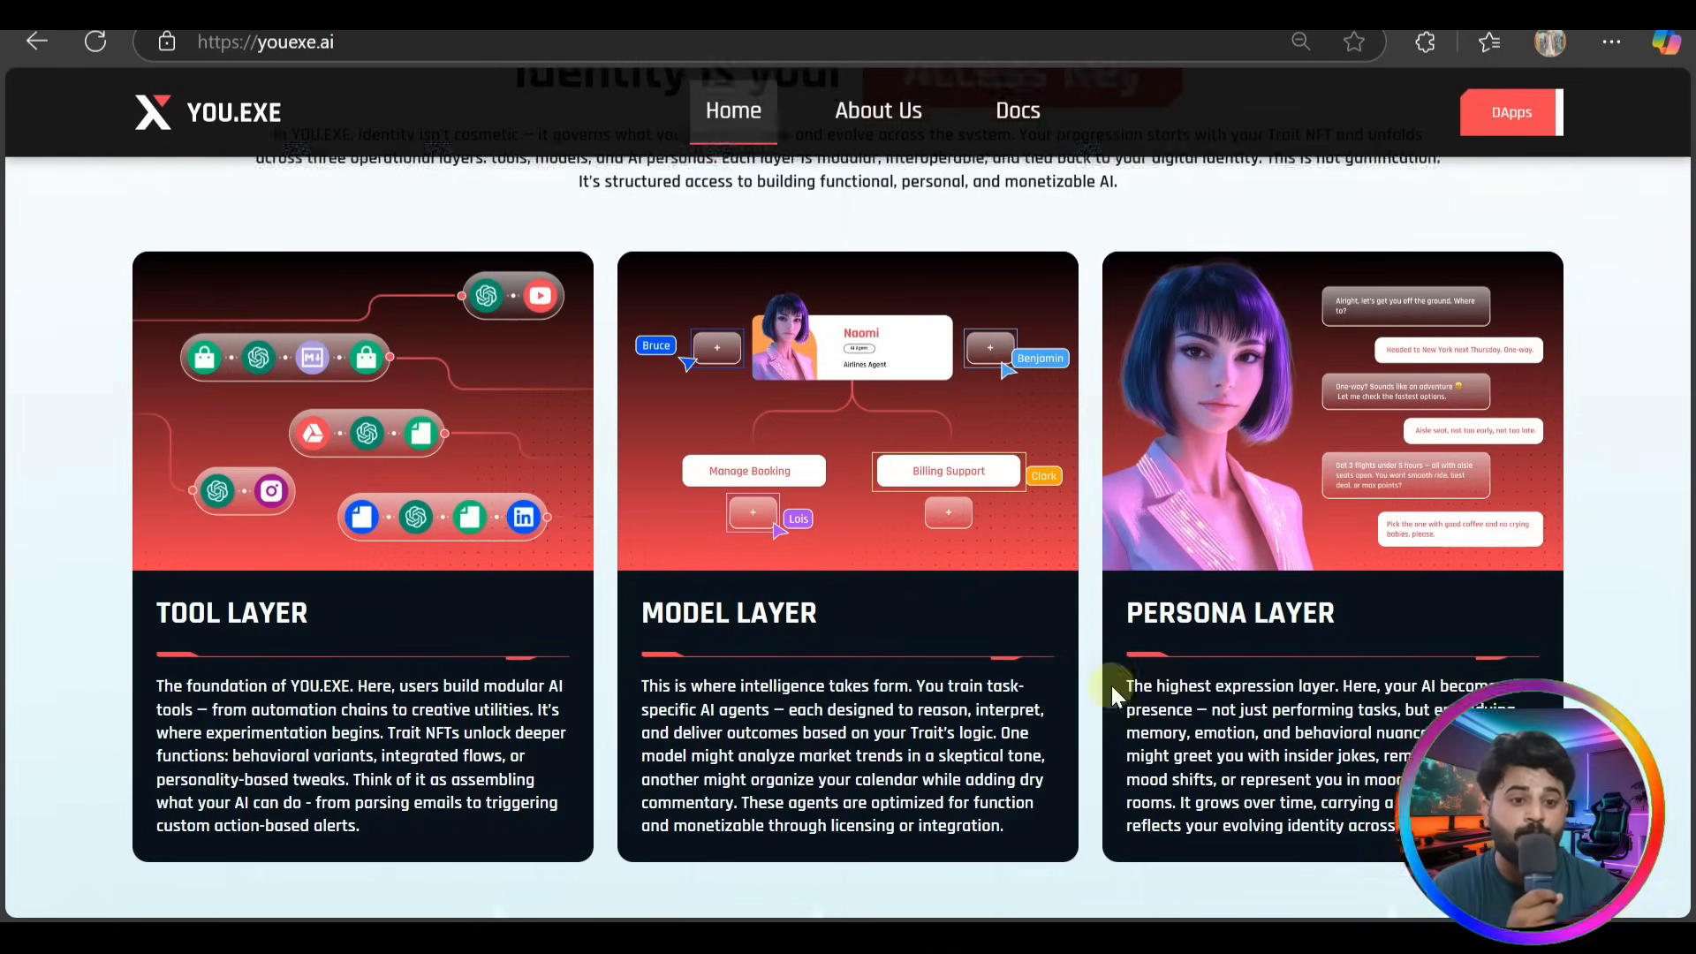
pyautogui.scroll(-3)
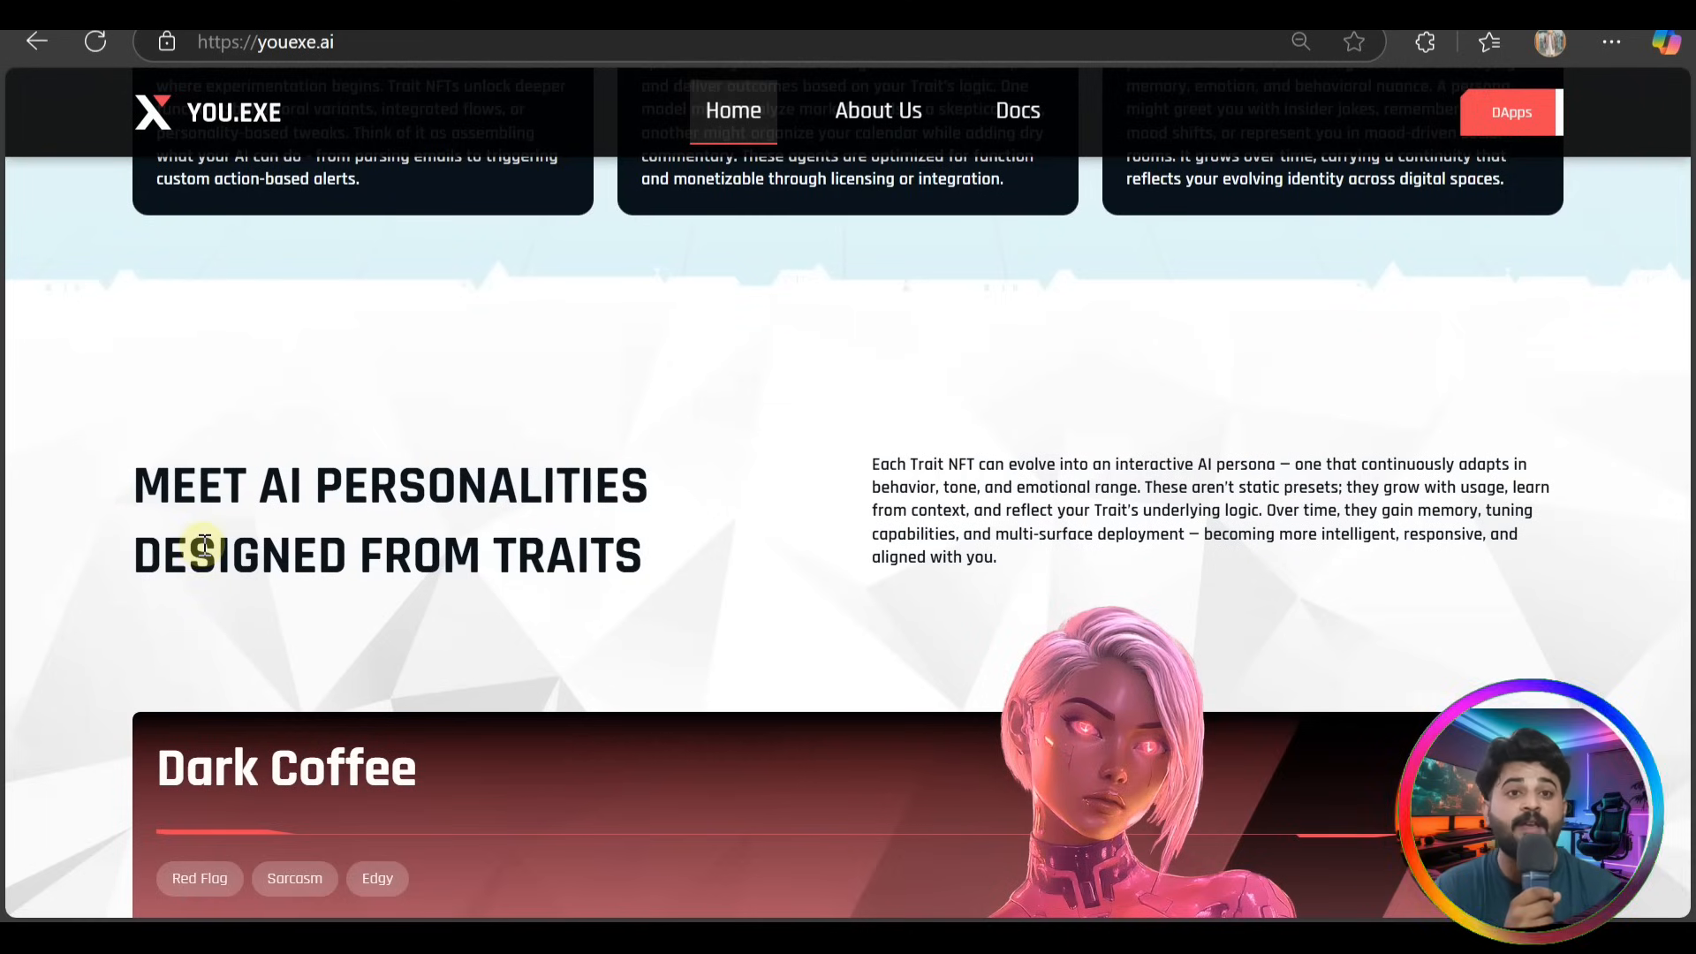
pyautogui.scroll(-3)
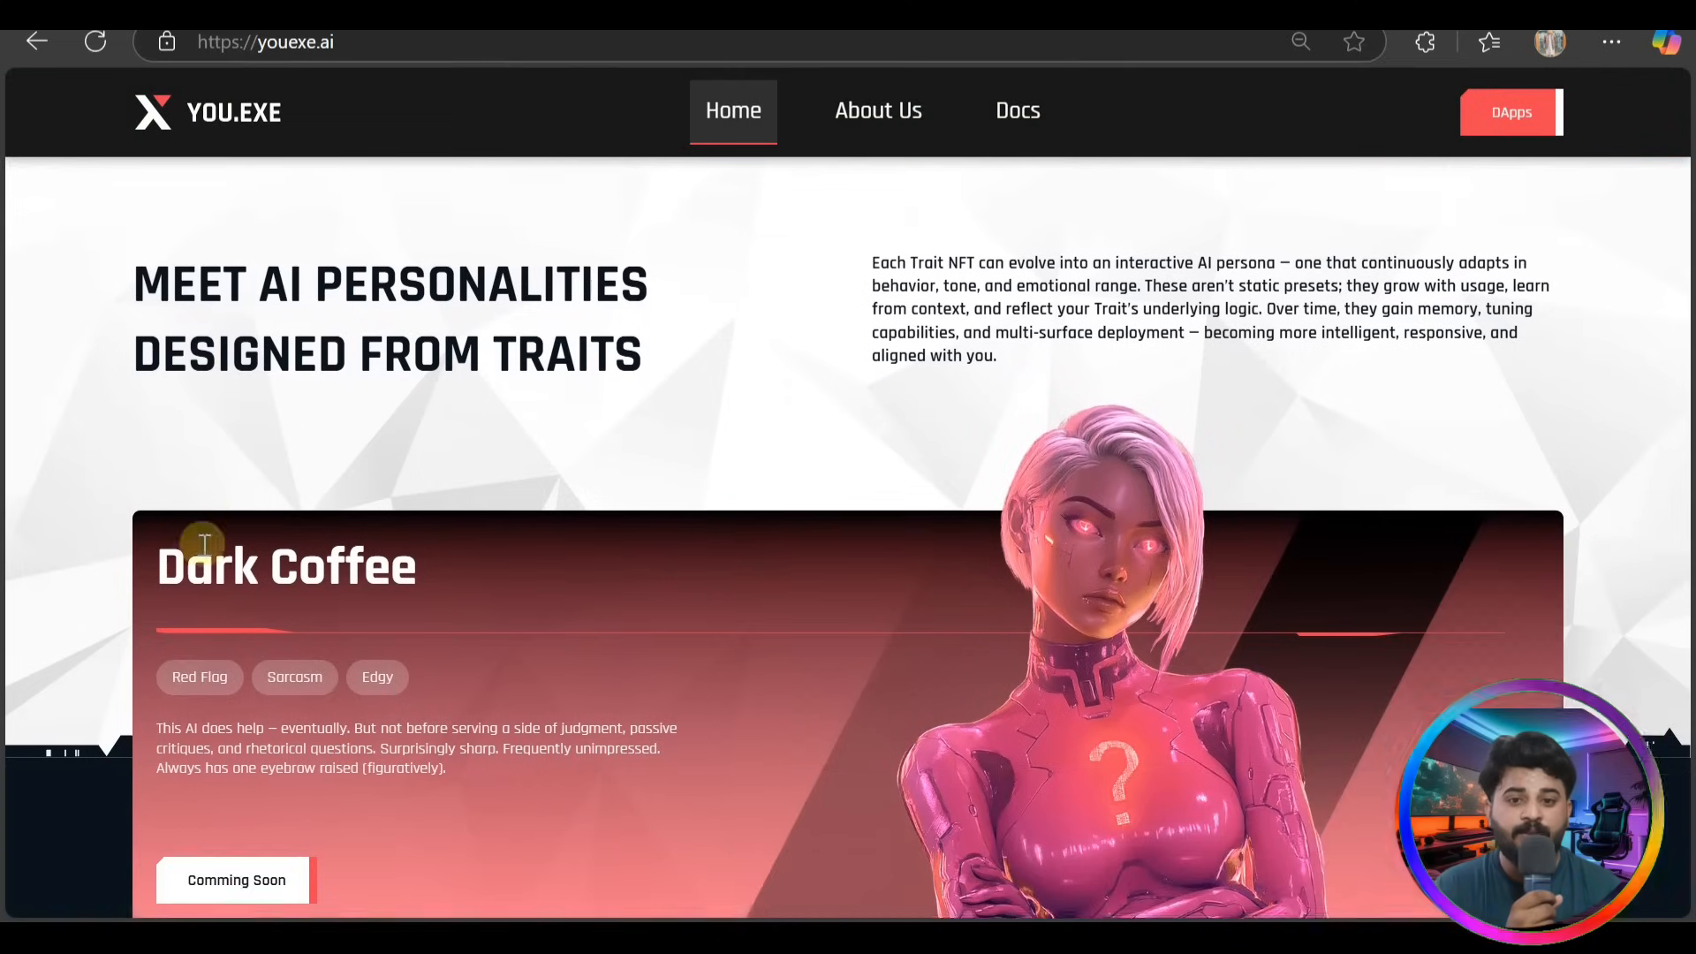
pyautogui.scroll(-3)
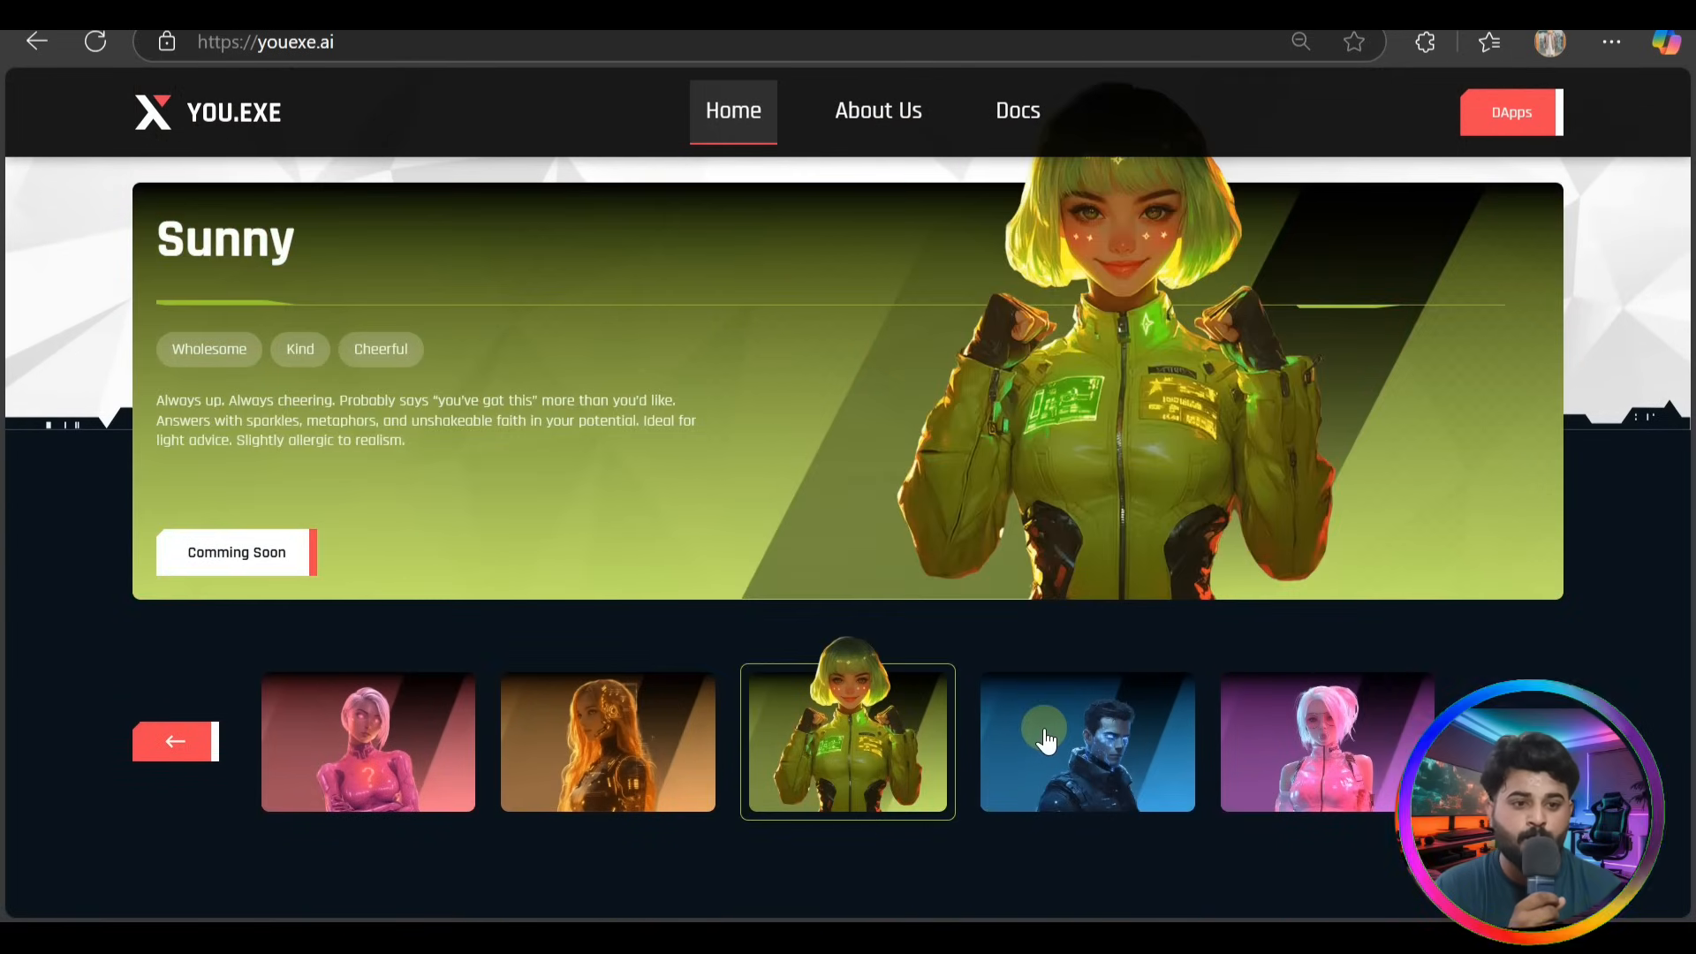
# Switch the carousel to the Blue Static persona, then to Bubble Bomb
pyautogui.click(1088, 742)
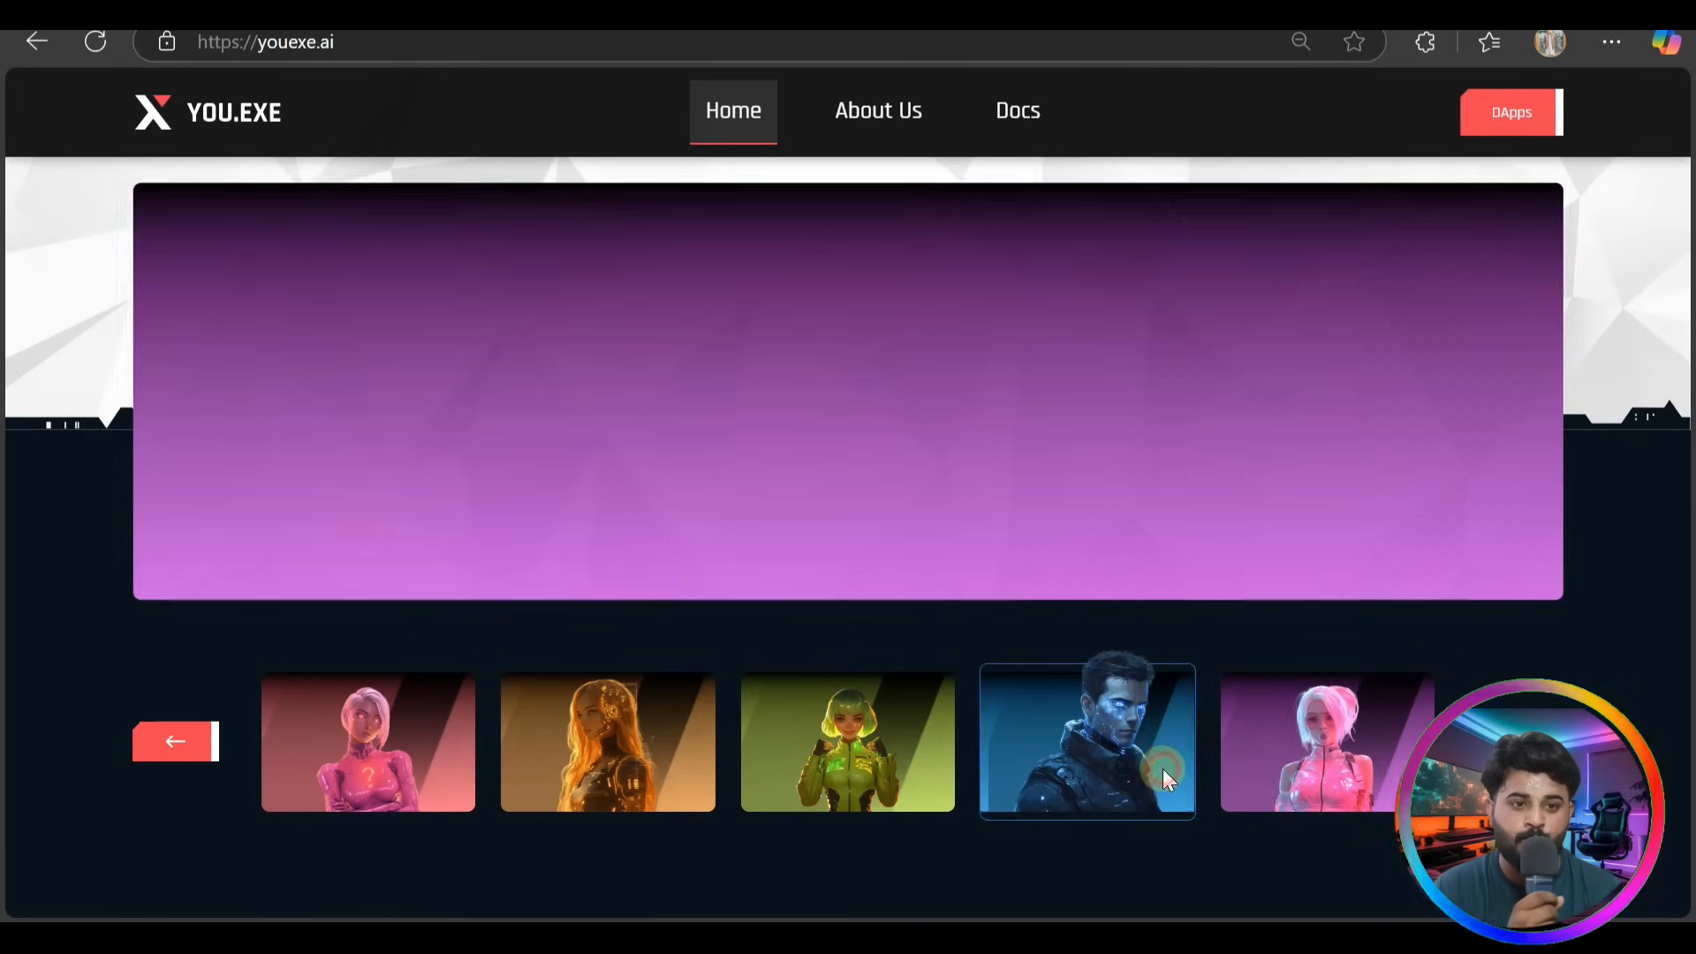
pyautogui.click(1088, 741)
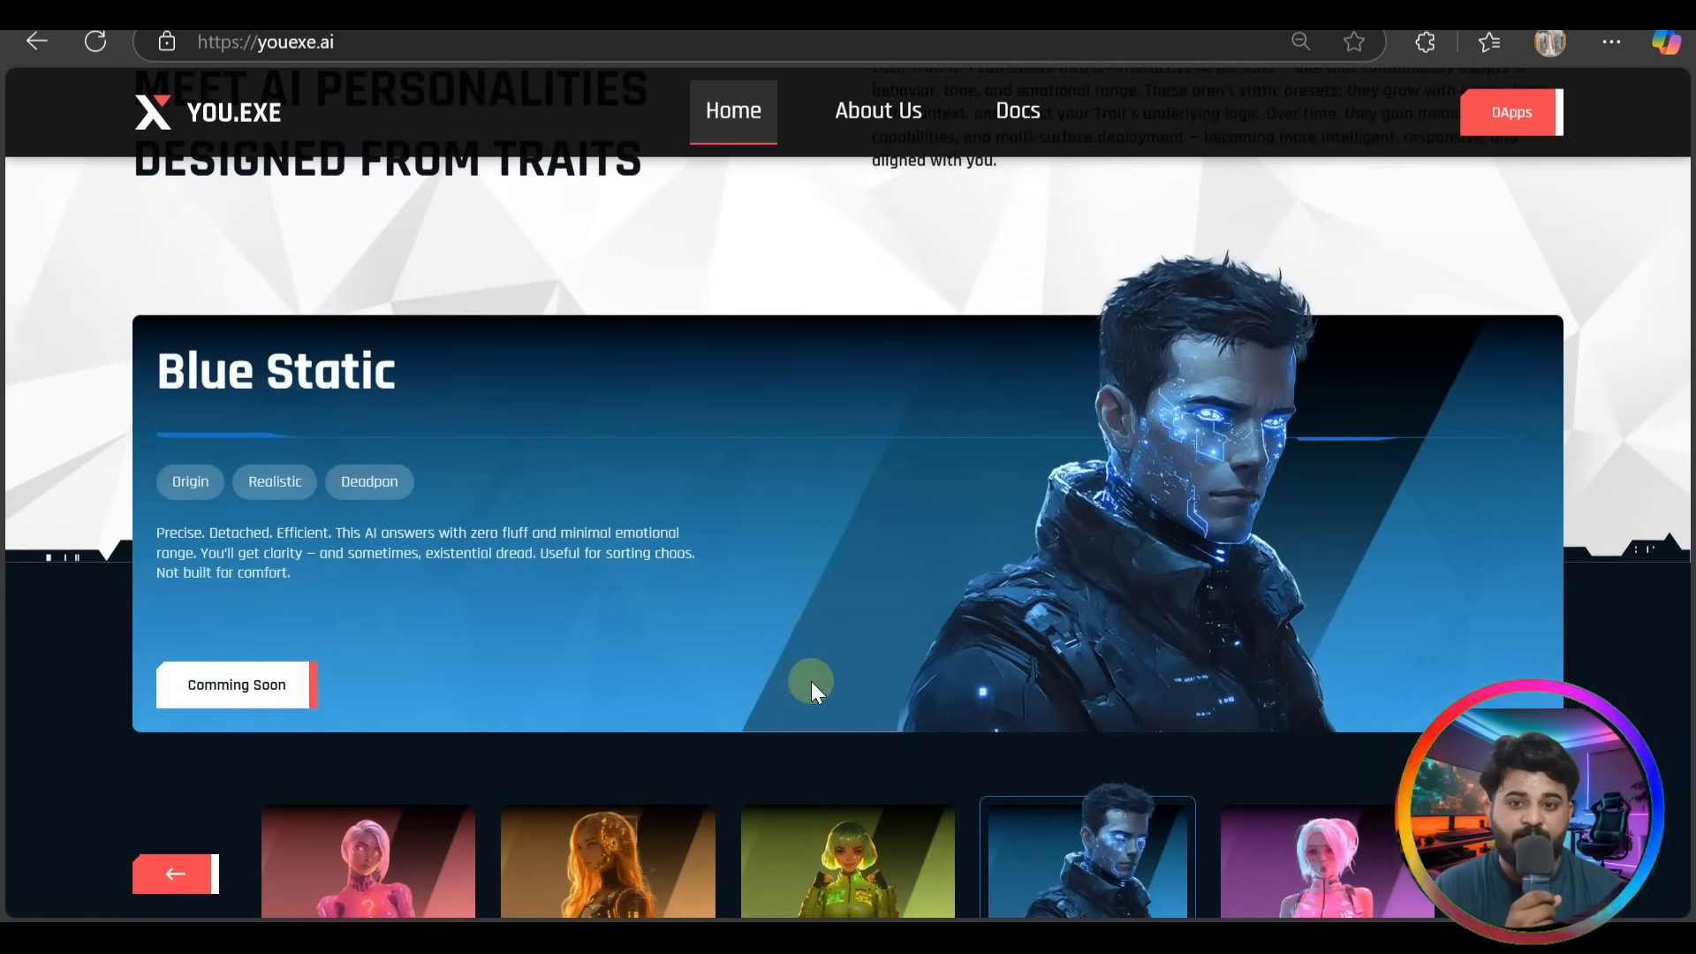
pyautogui.scroll(-3)
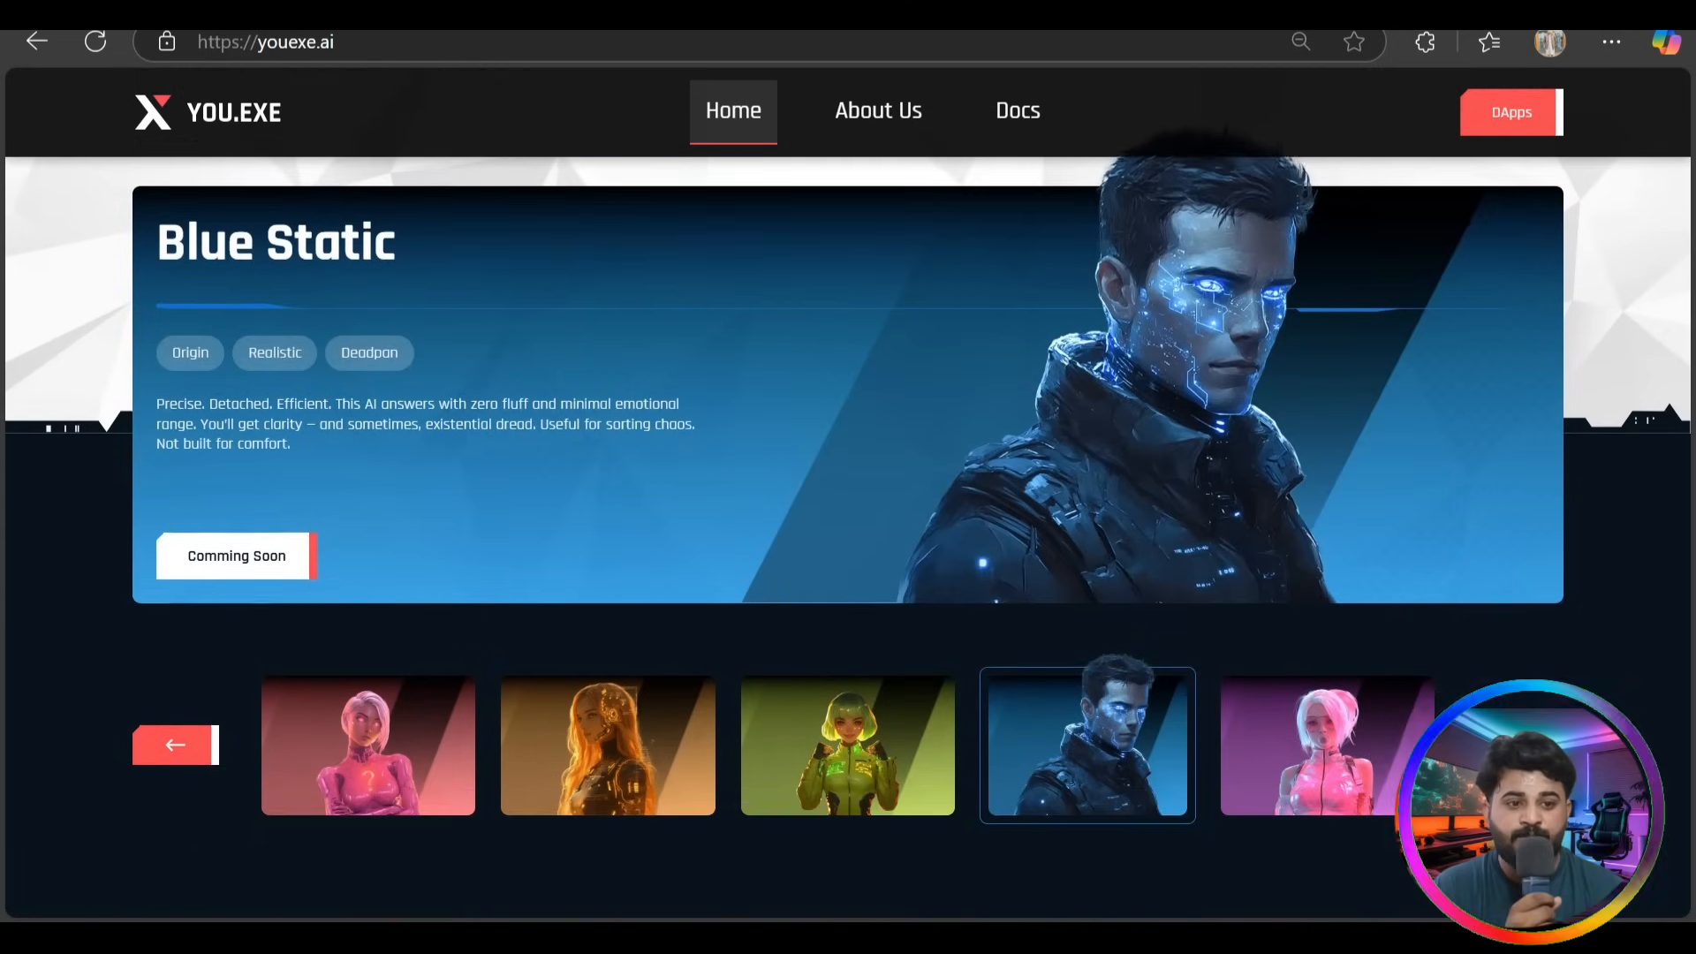
pyautogui.click(1325, 743)
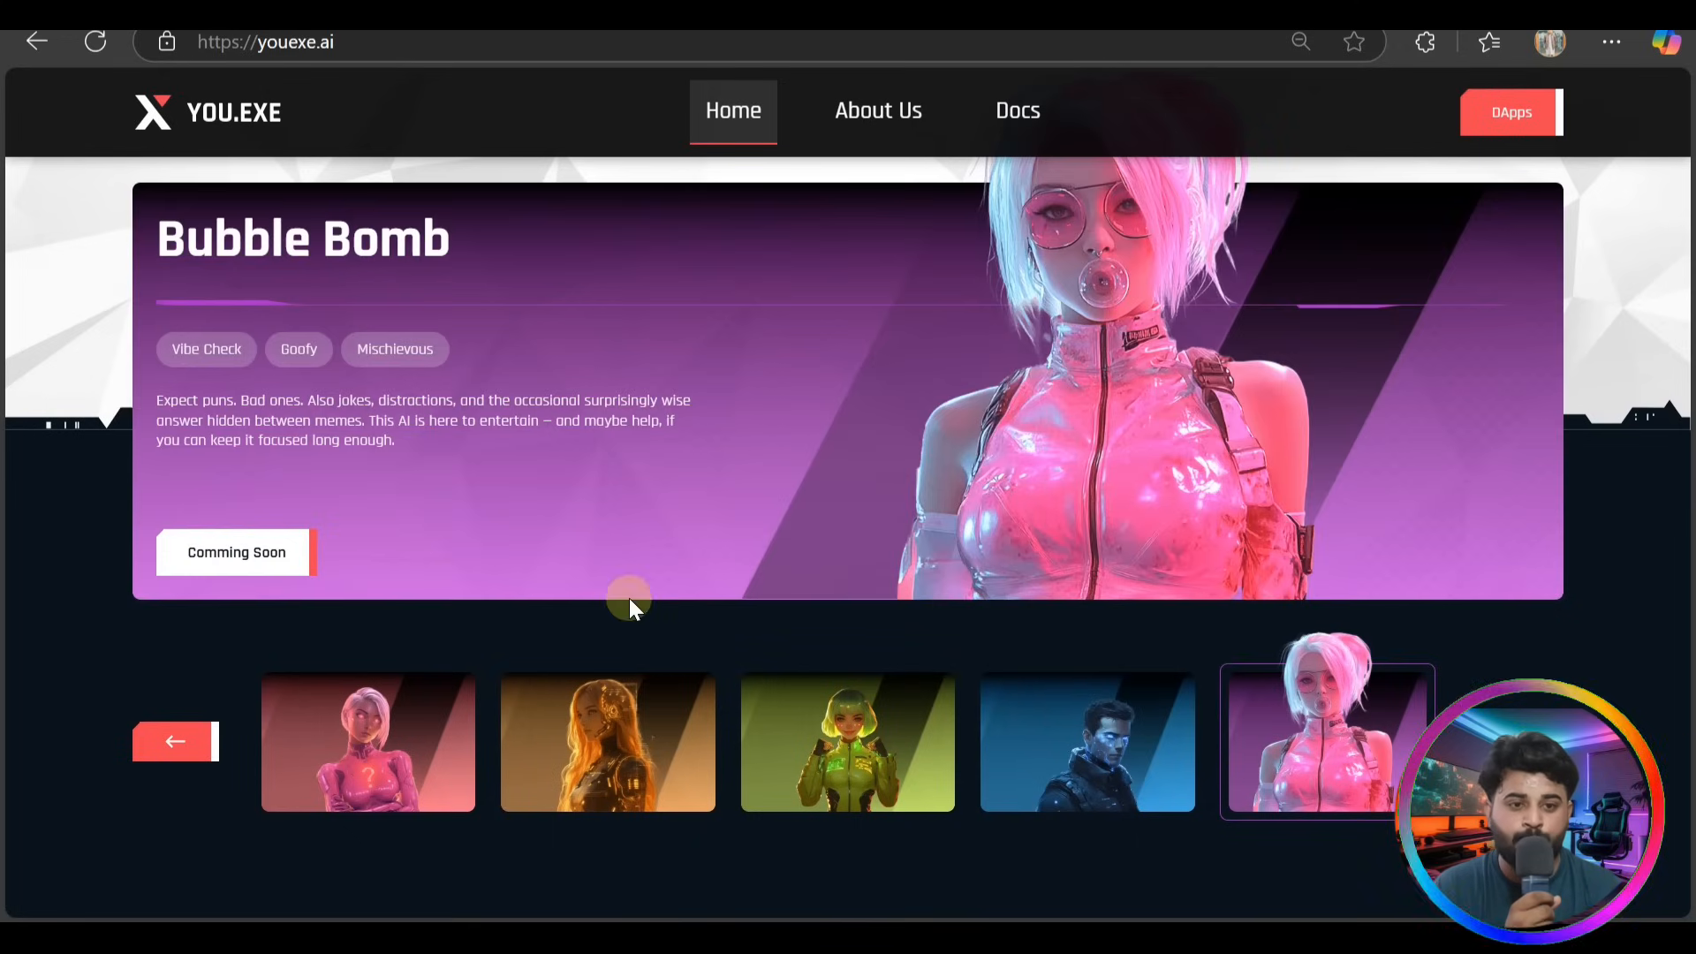
pyautogui.scroll(-3)
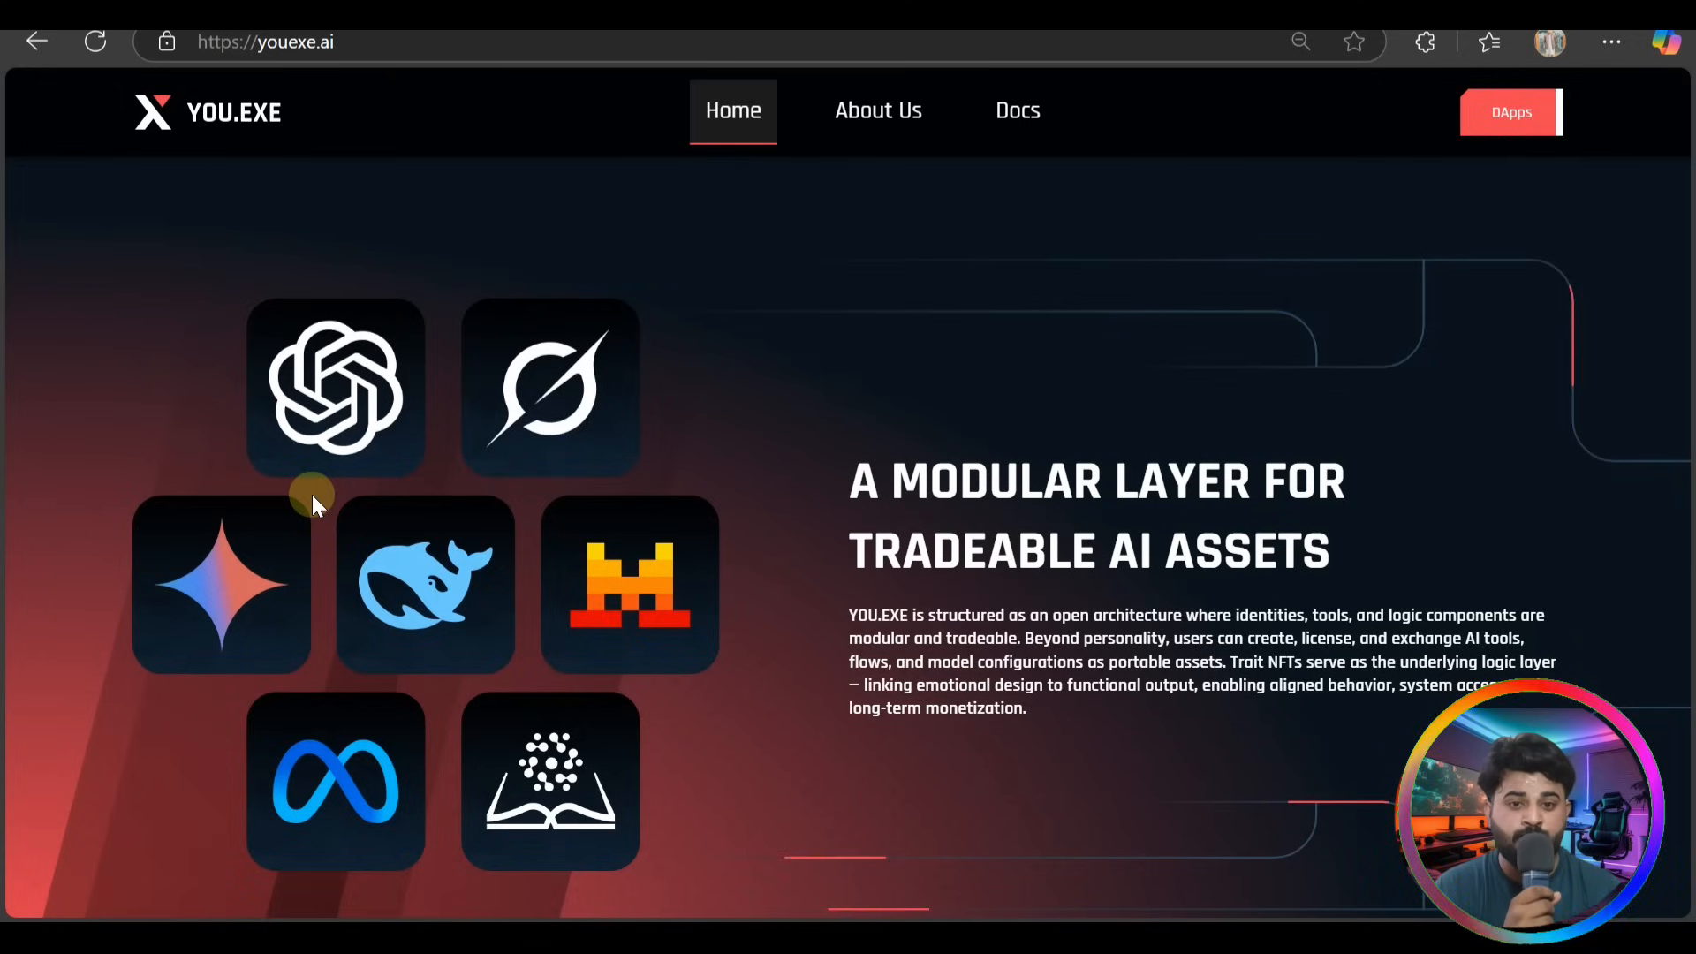
pyautogui.scroll(-3)
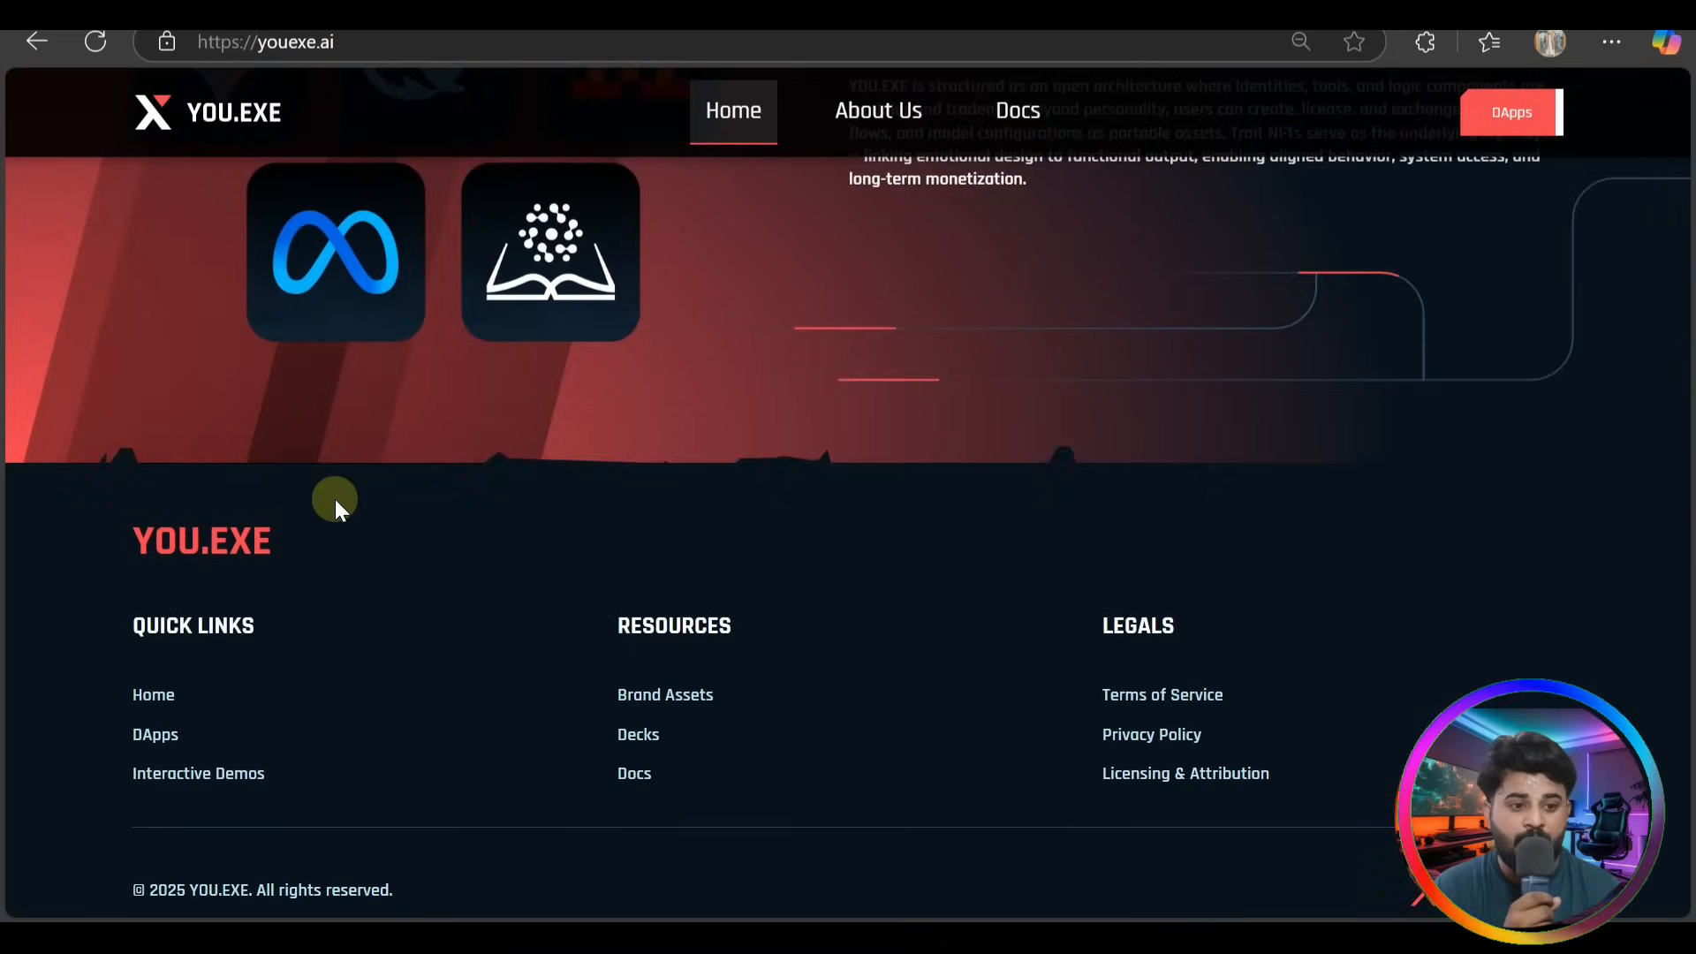
pyautogui.scroll(-3)
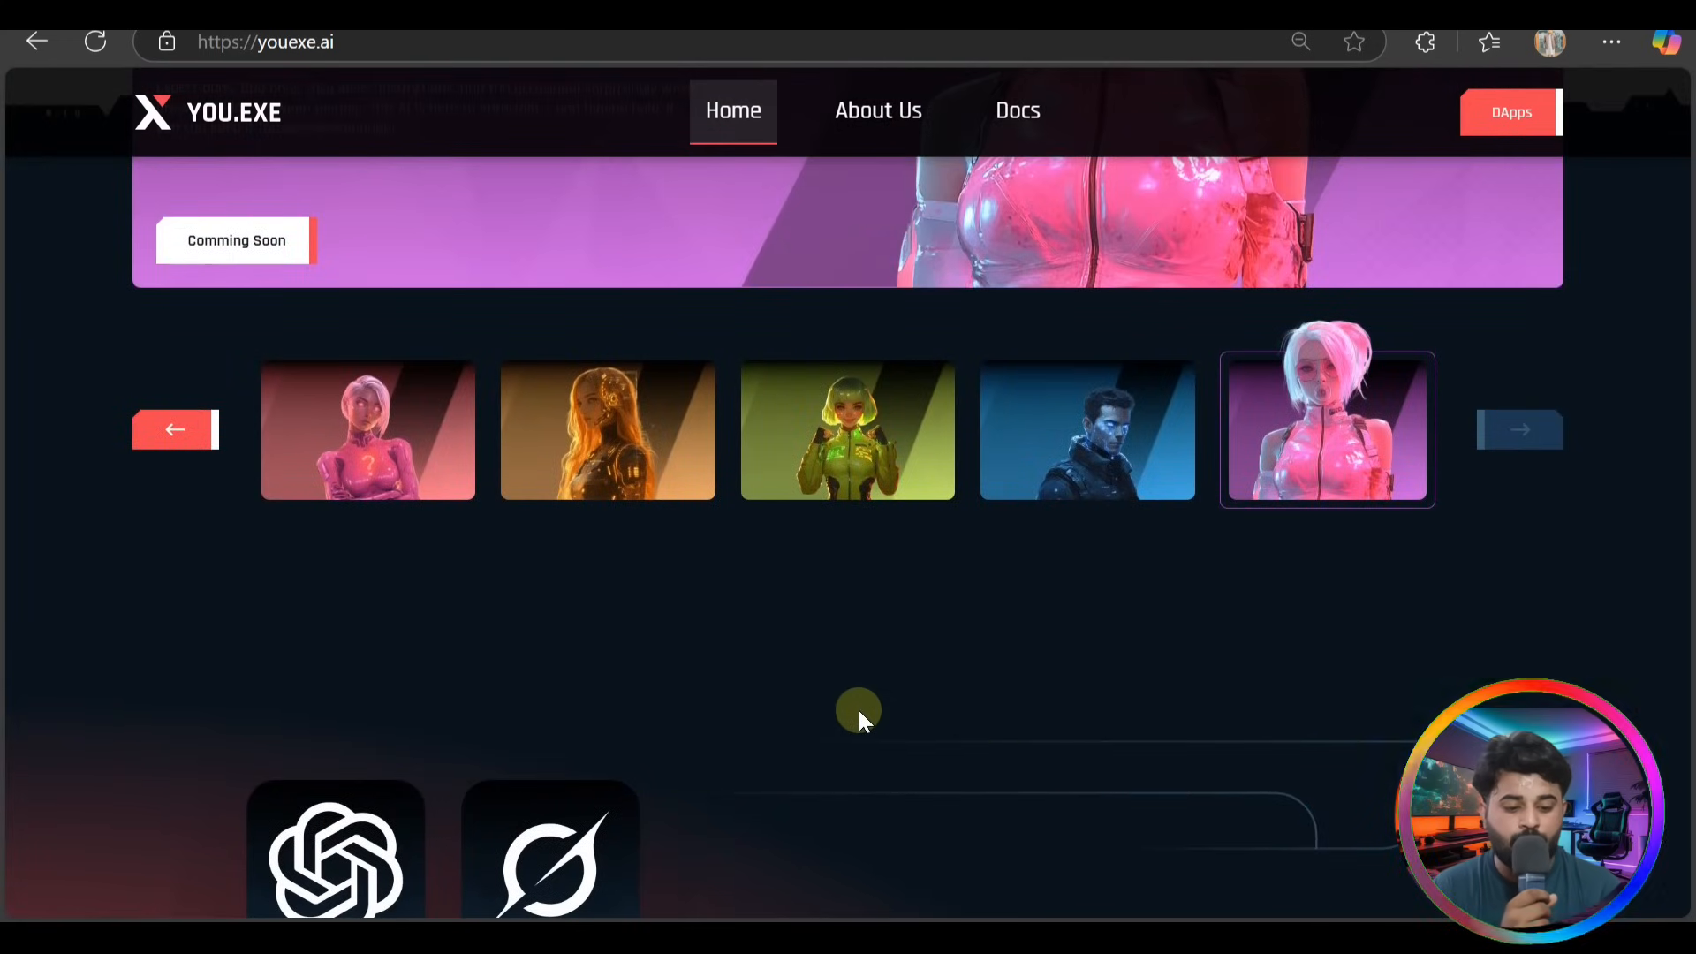
# Page through the pitch deck from Market Insights to slide 8, 'What is YOU.EXE?'
pyautogui.scroll(3)
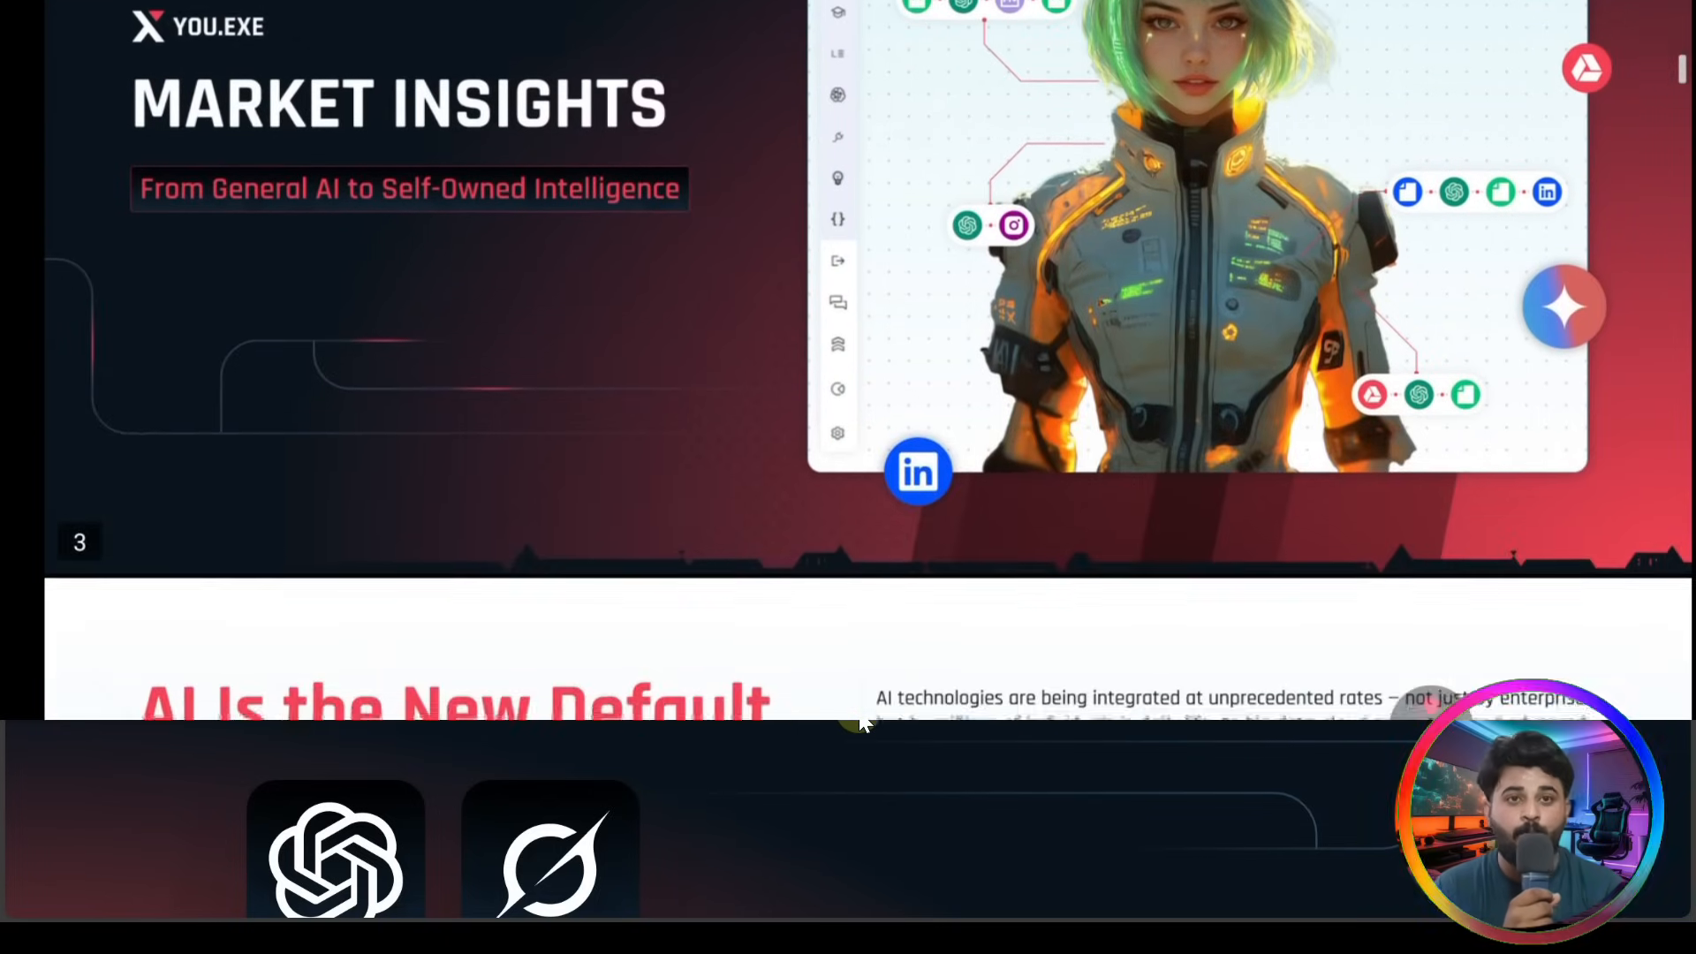
pyautogui.scroll(-3)
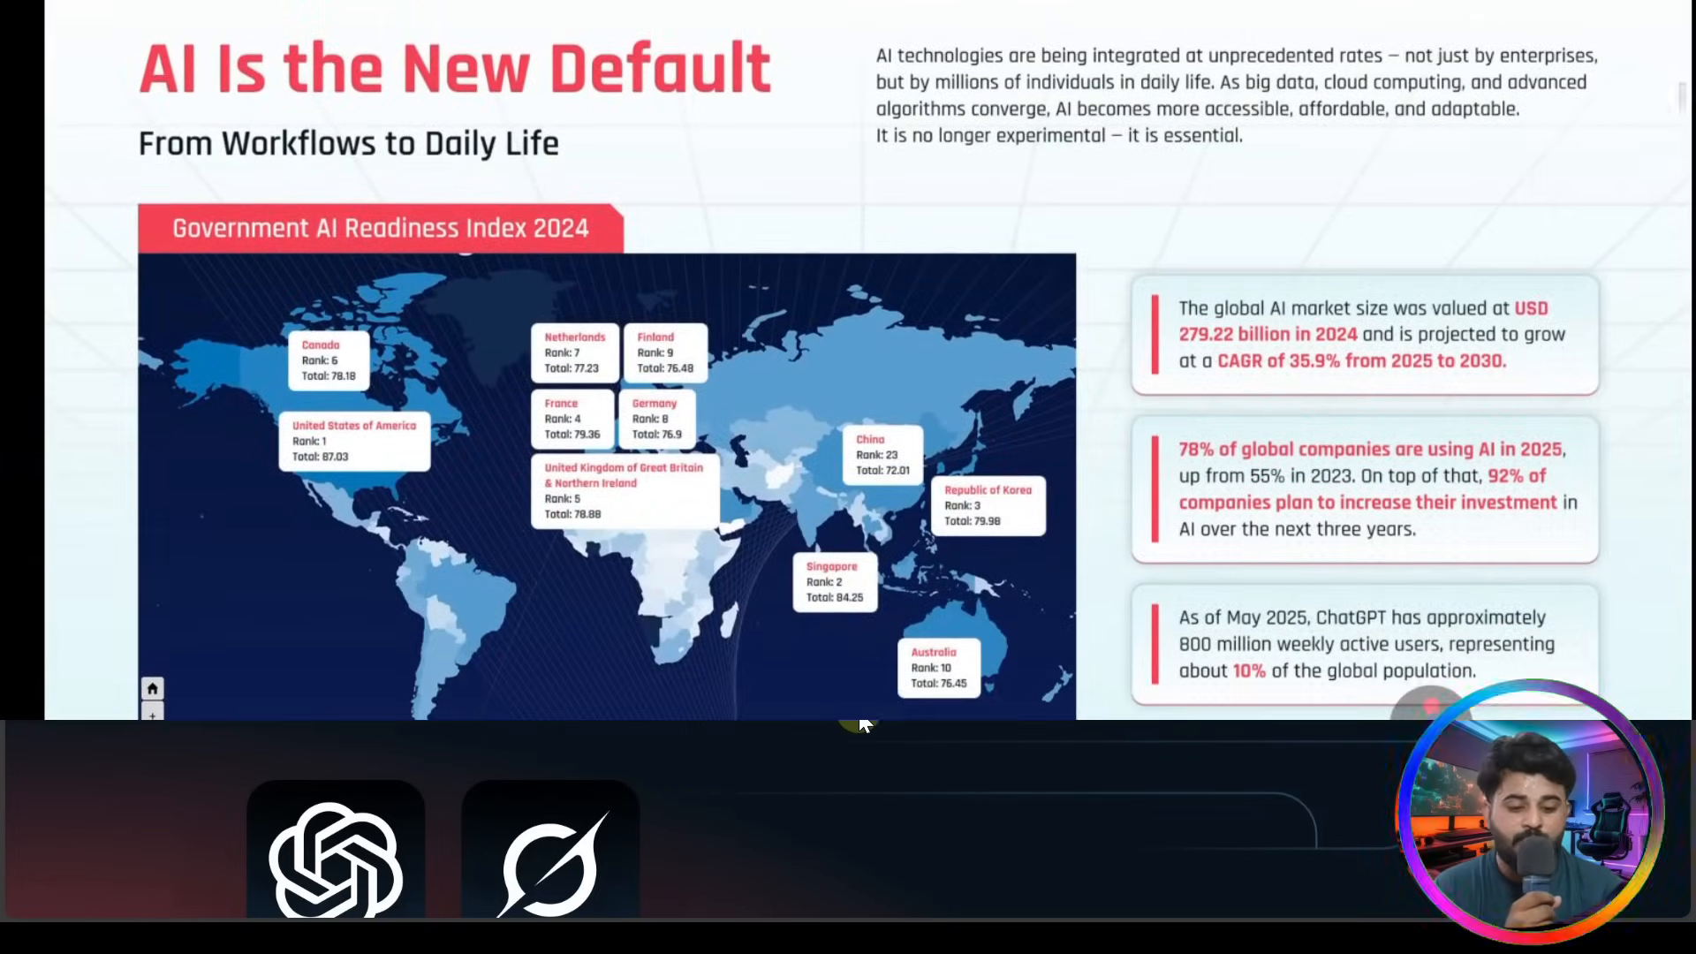
pyautogui.scroll(-3)
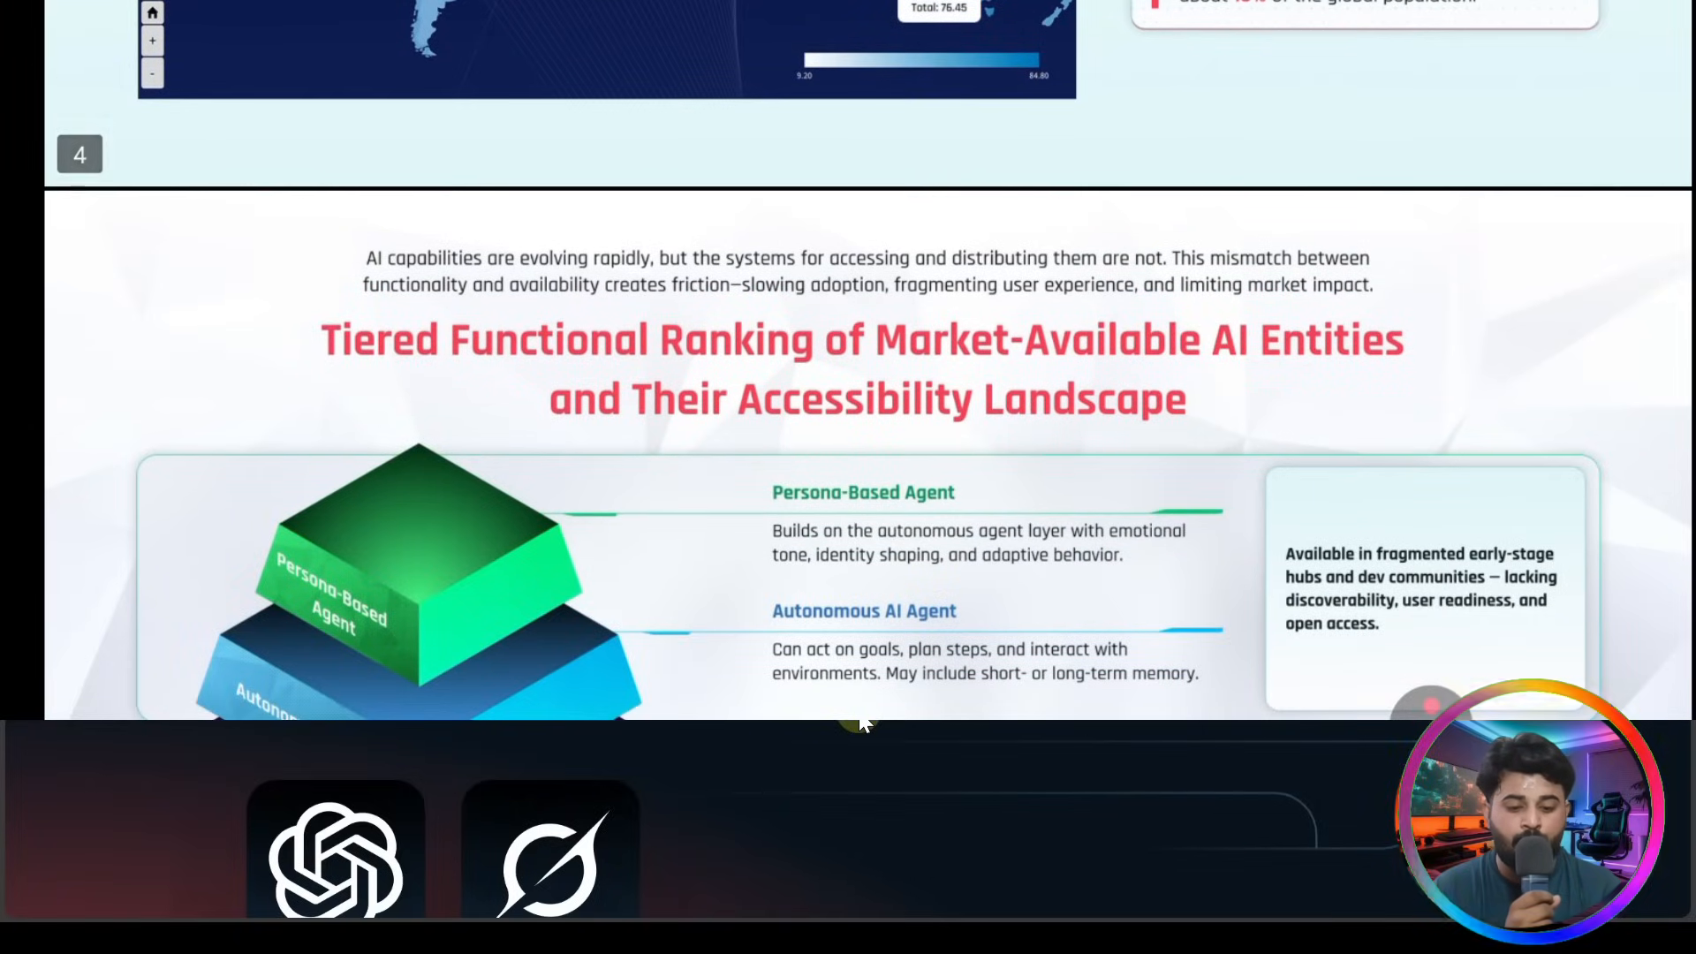
pyautogui.scroll(-3)
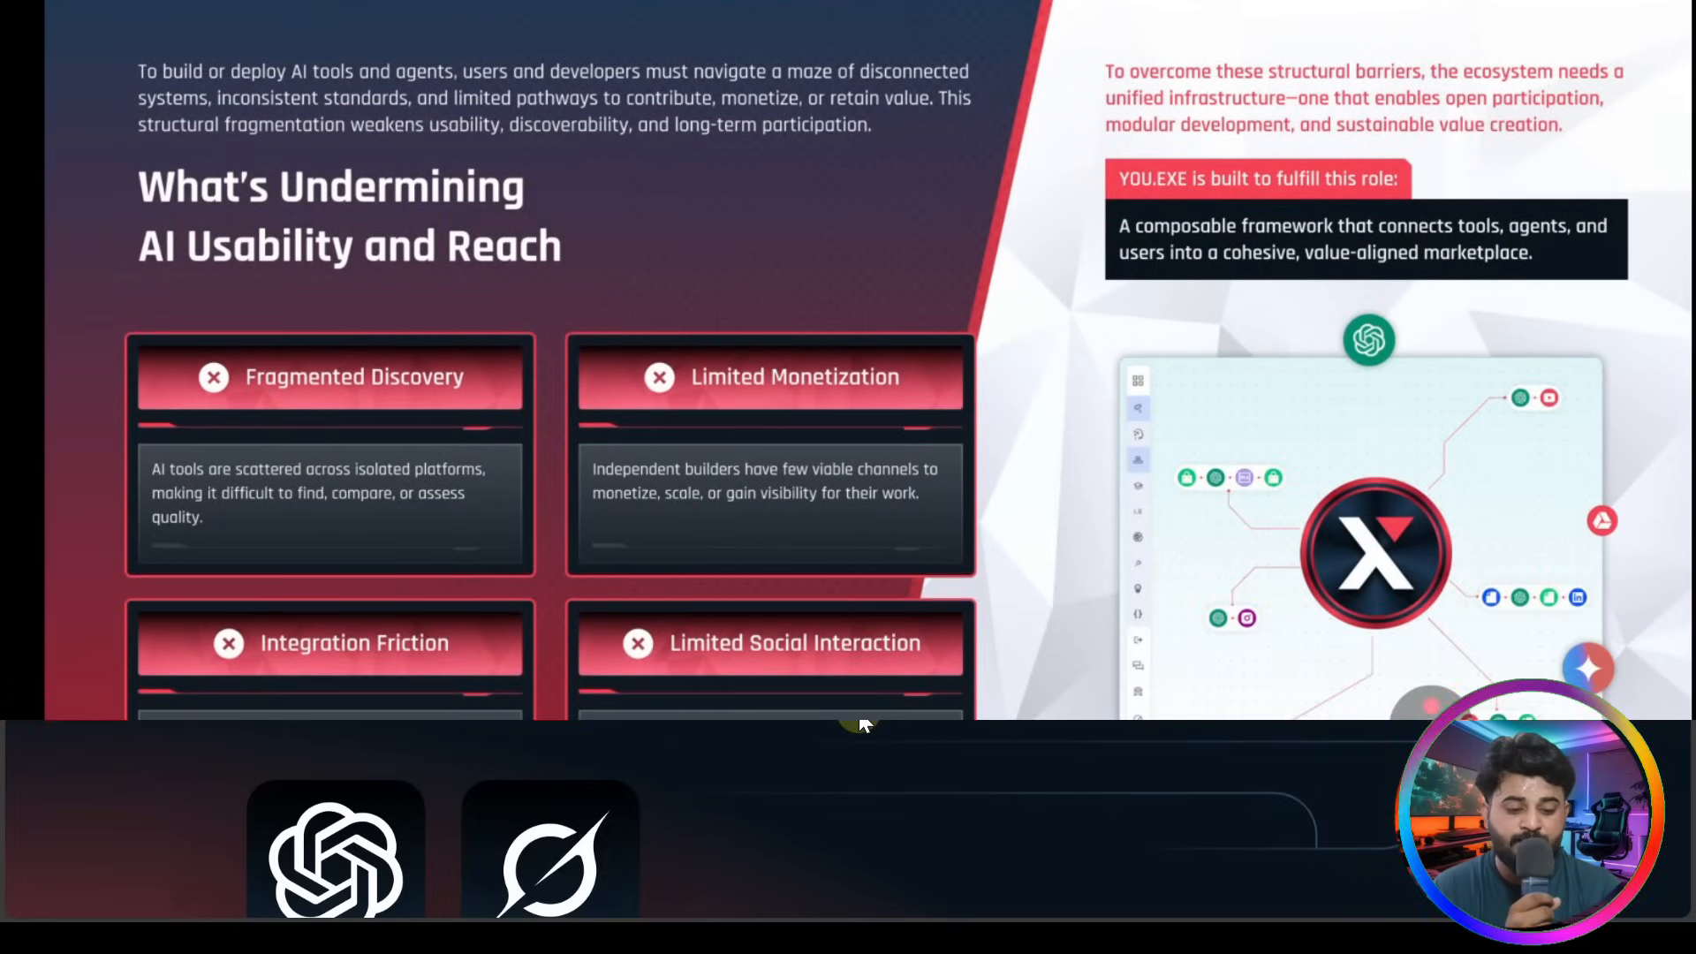
pyautogui.scroll(-3)
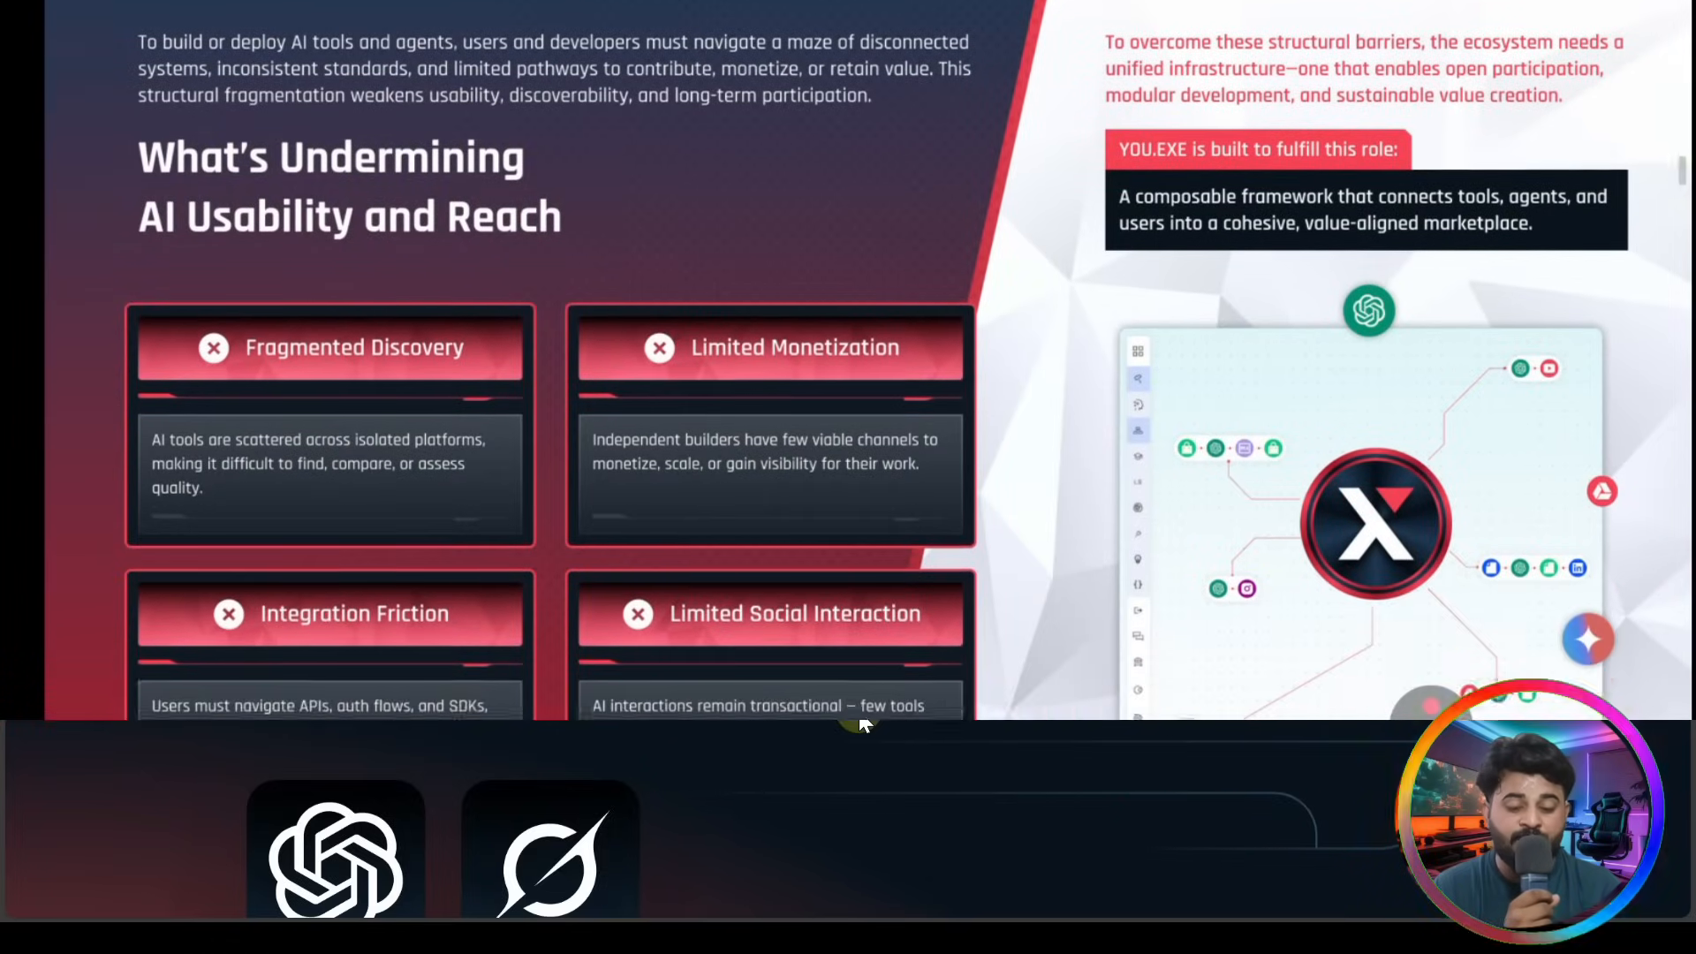
pyautogui.scroll(-3)
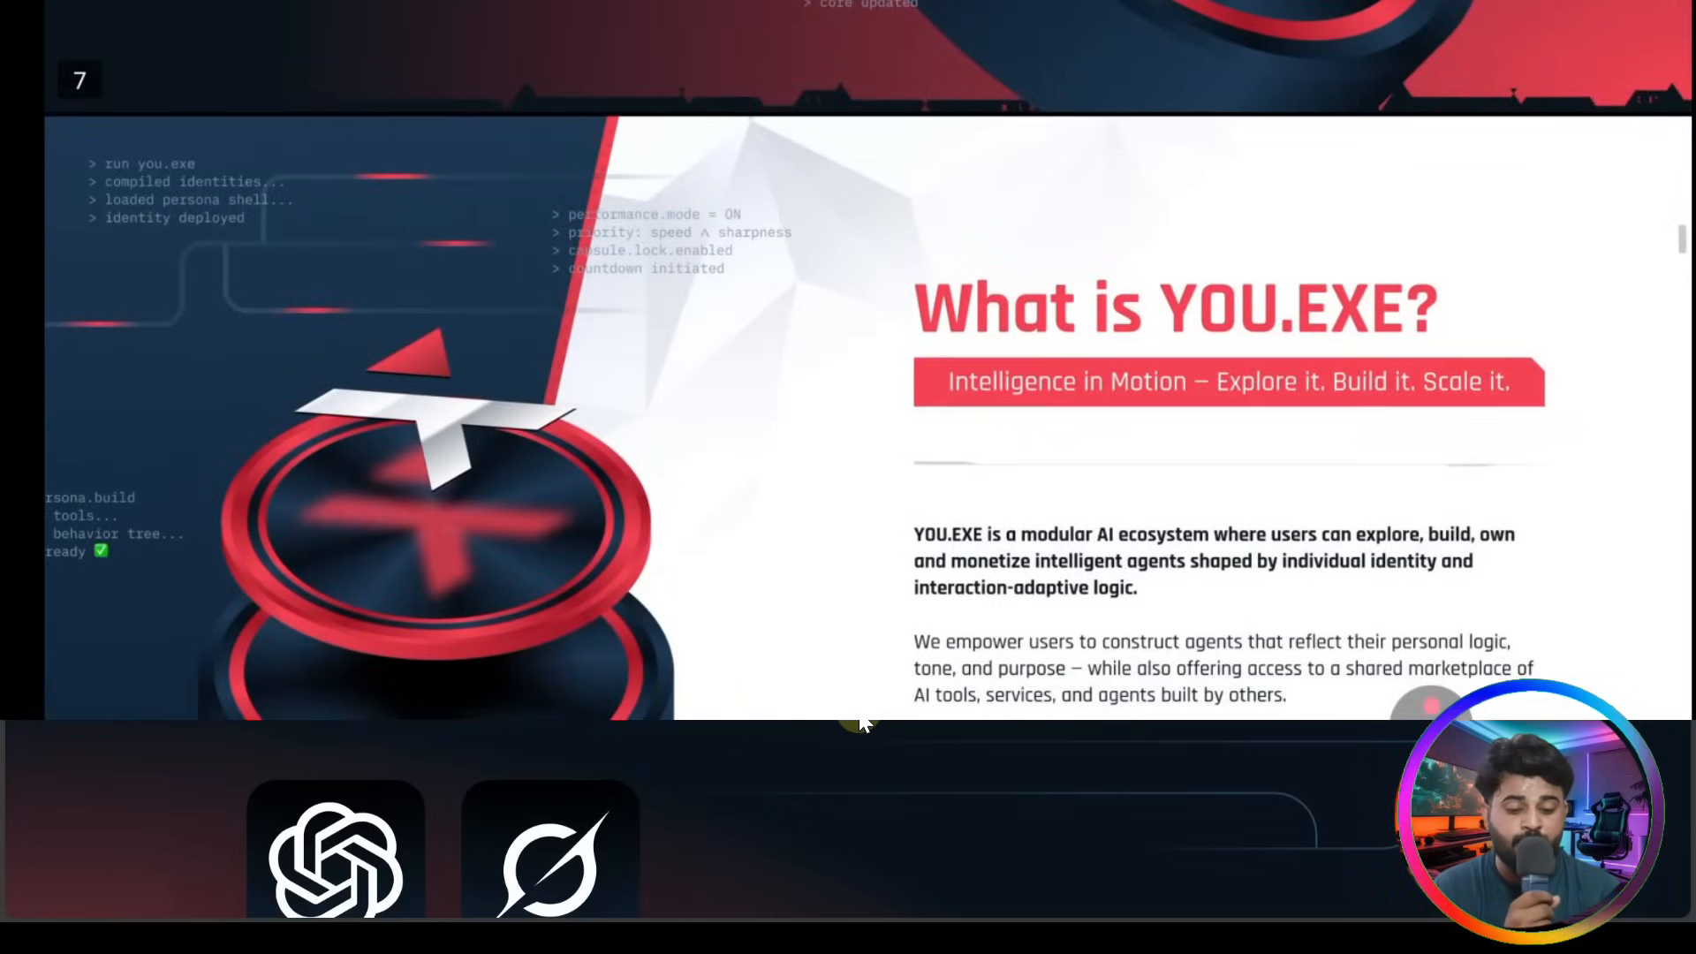
# Page past Four Interconnected Domains and Product Positioning to the Scaling Forward slide
pyautogui.scroll(-3)
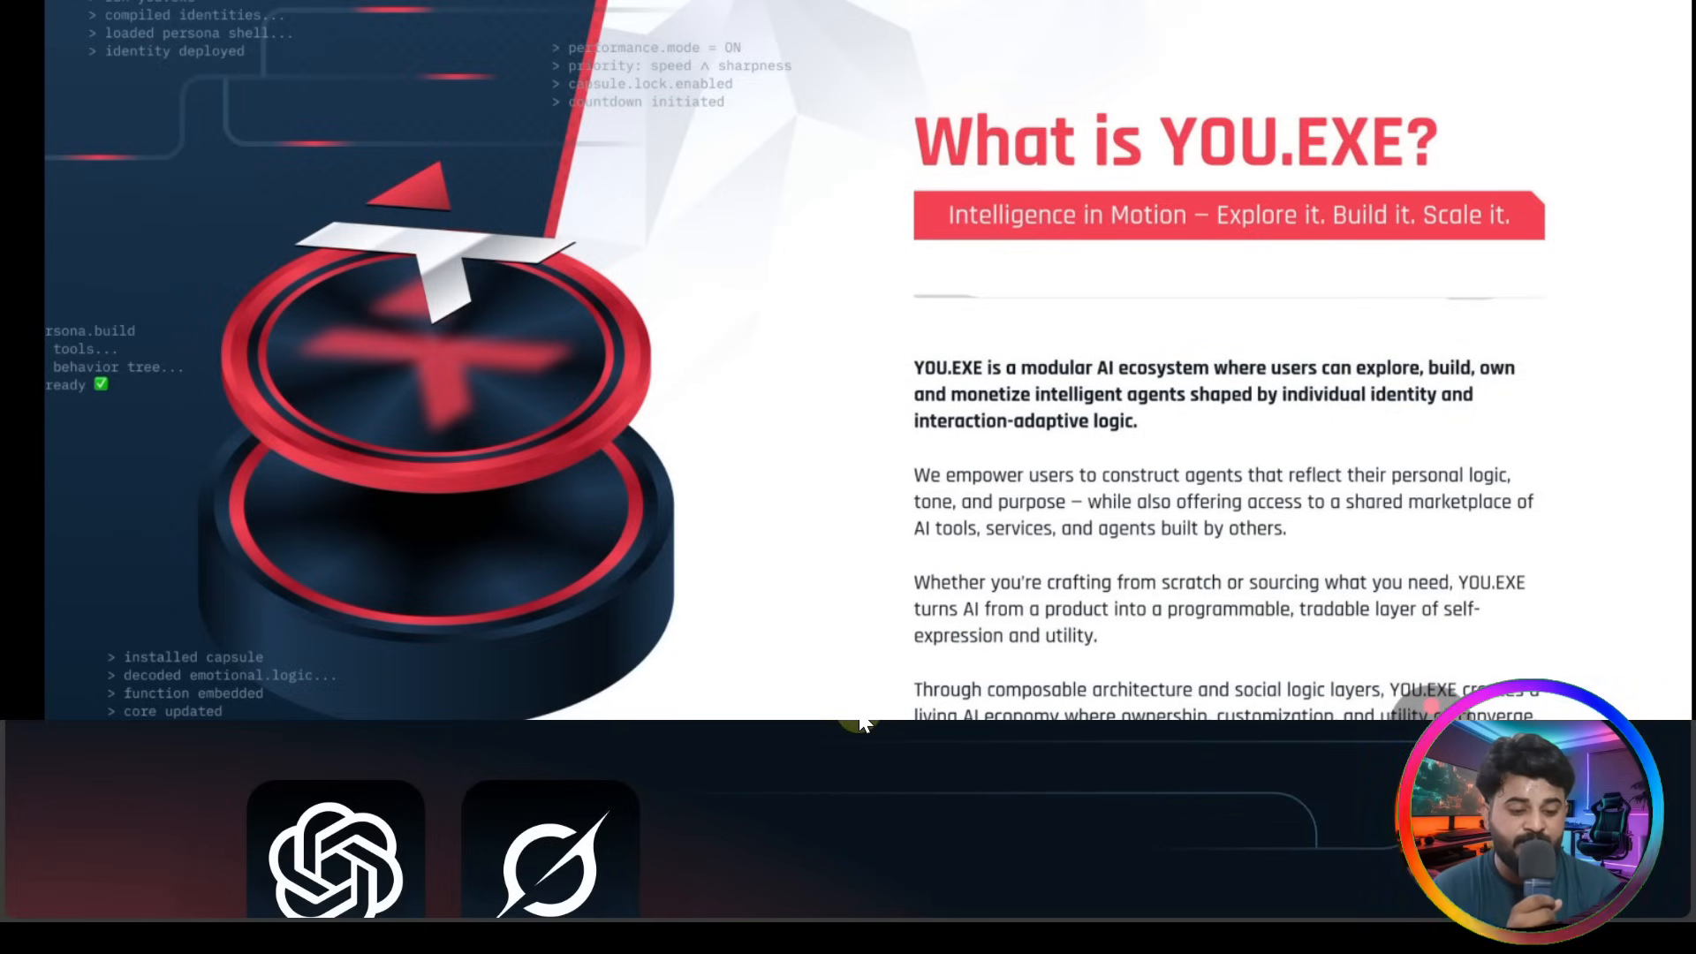
pyautogui.scroll(-3)
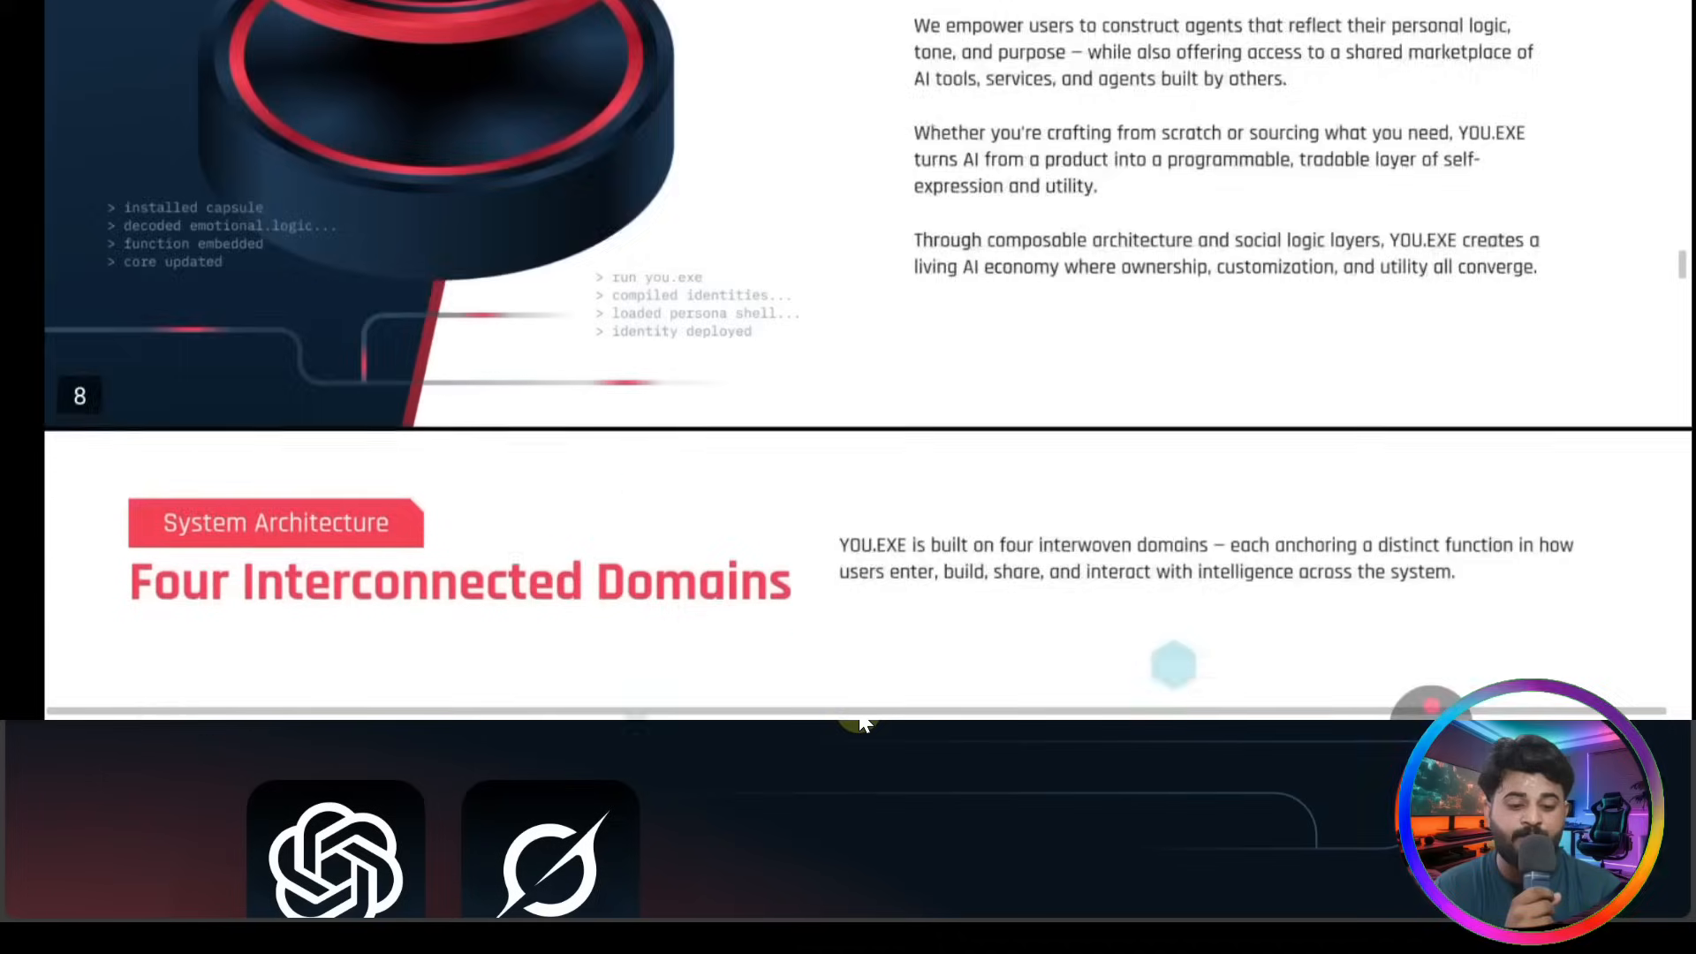
pyautogui.scroll(-3)
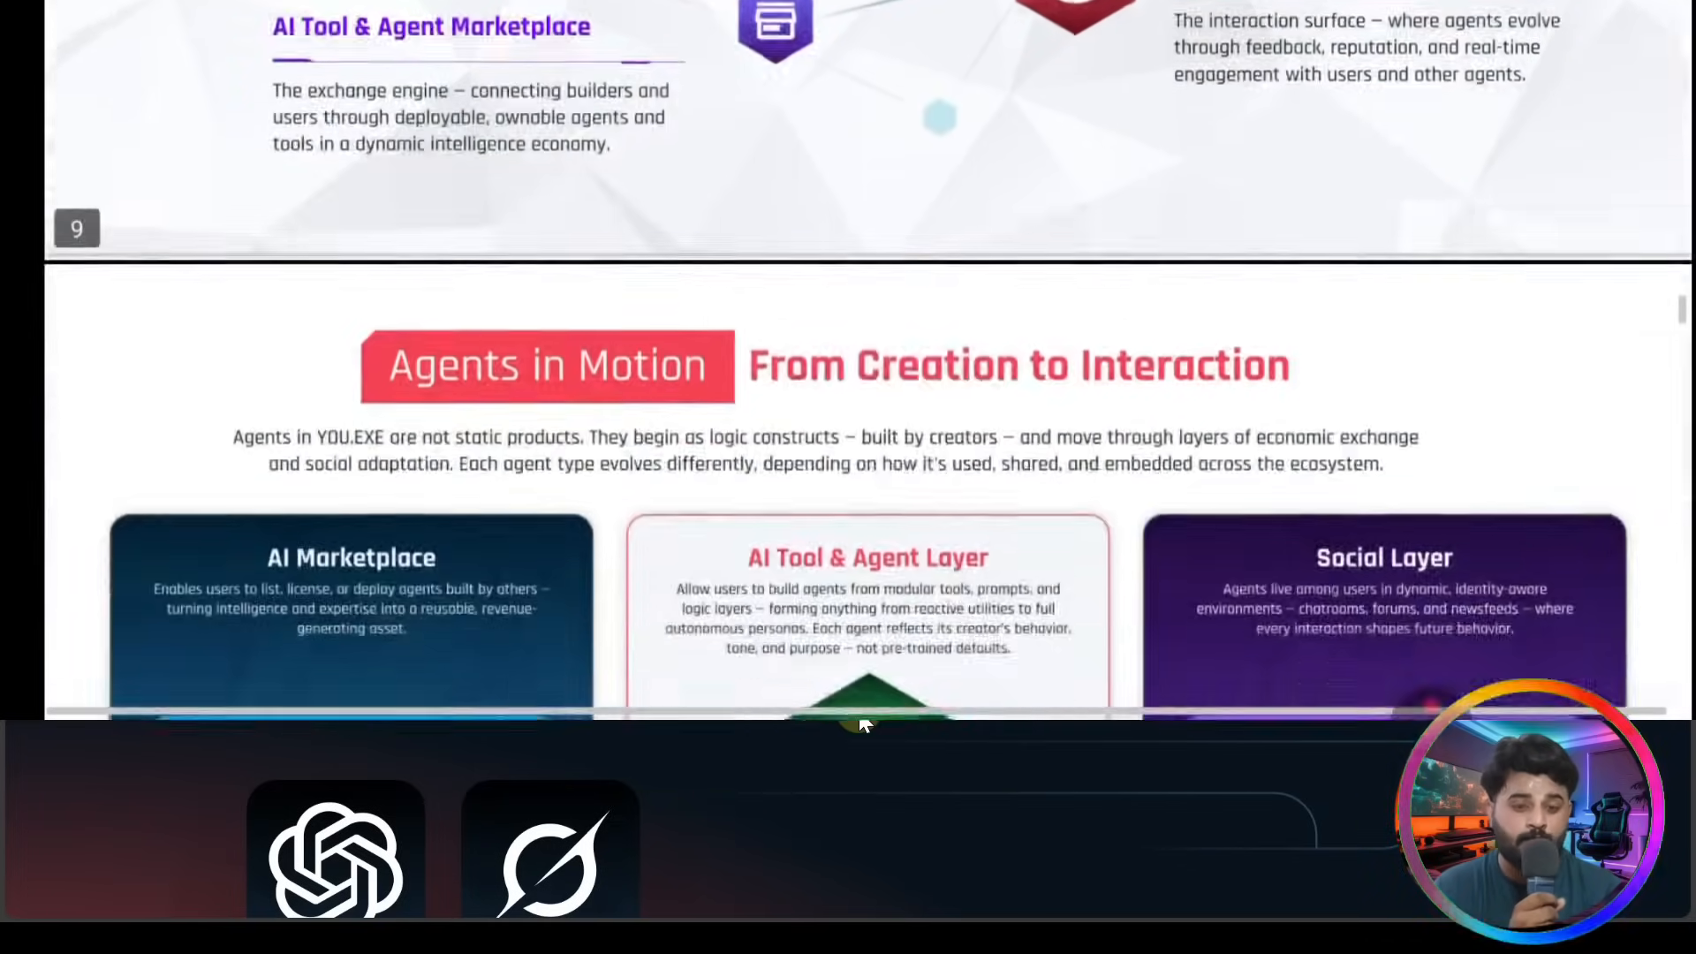
pyautogui.scroll(-3)
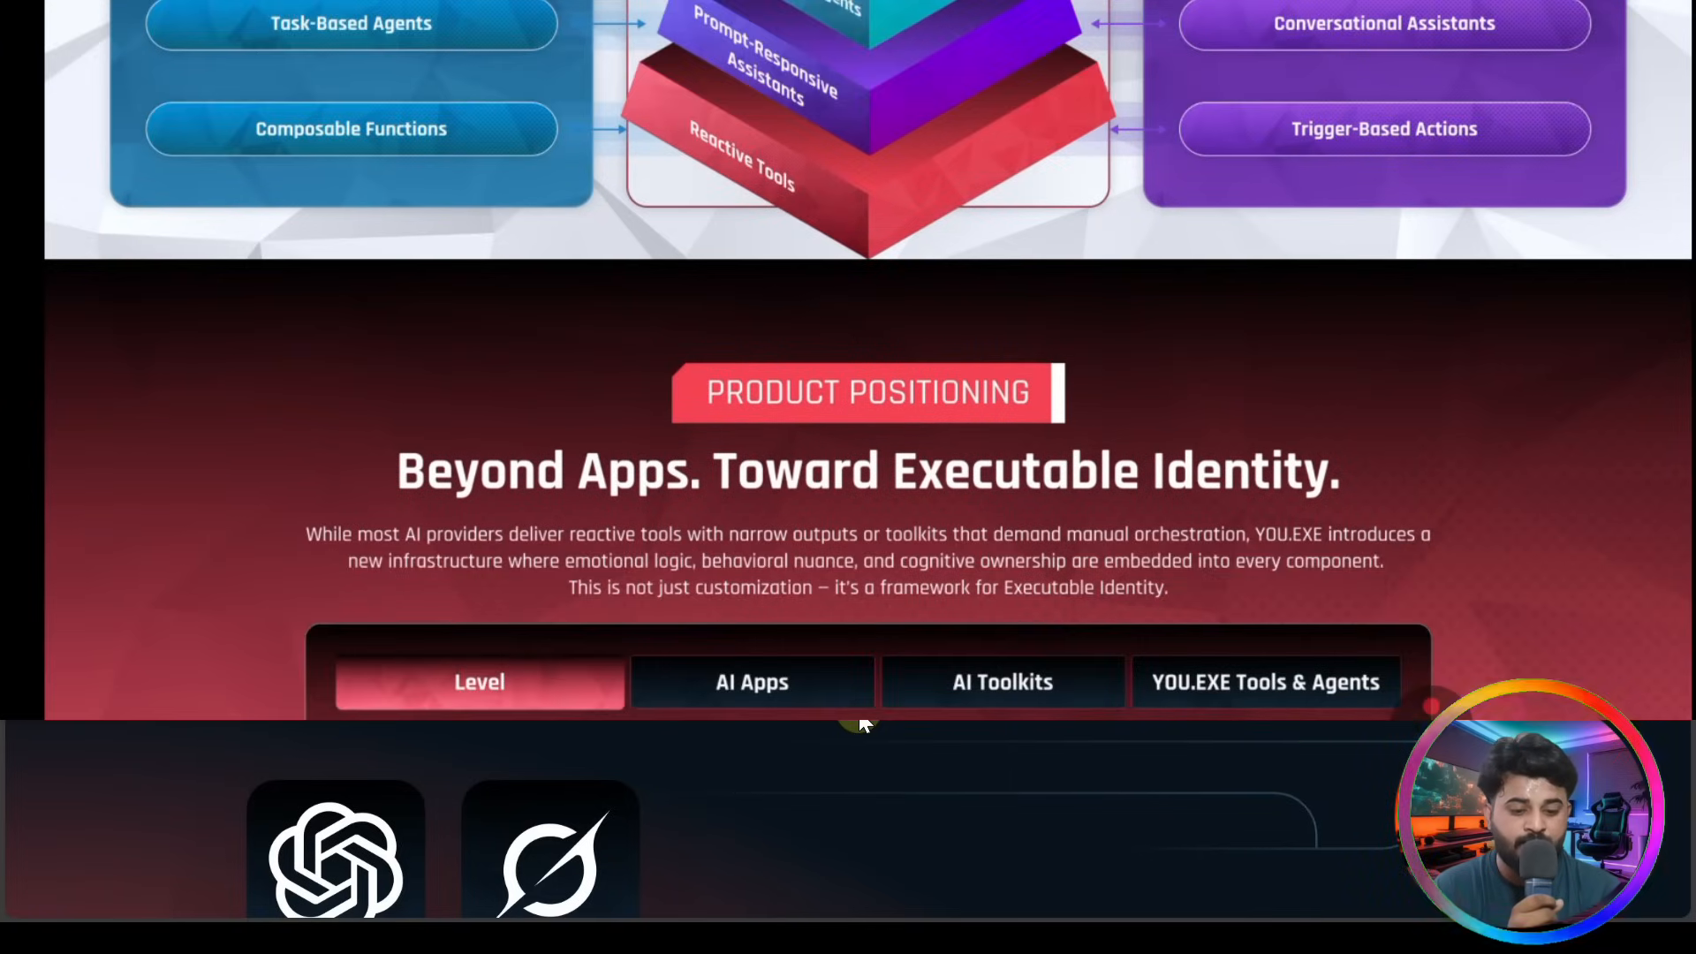
pyautogui.scroll(-3)
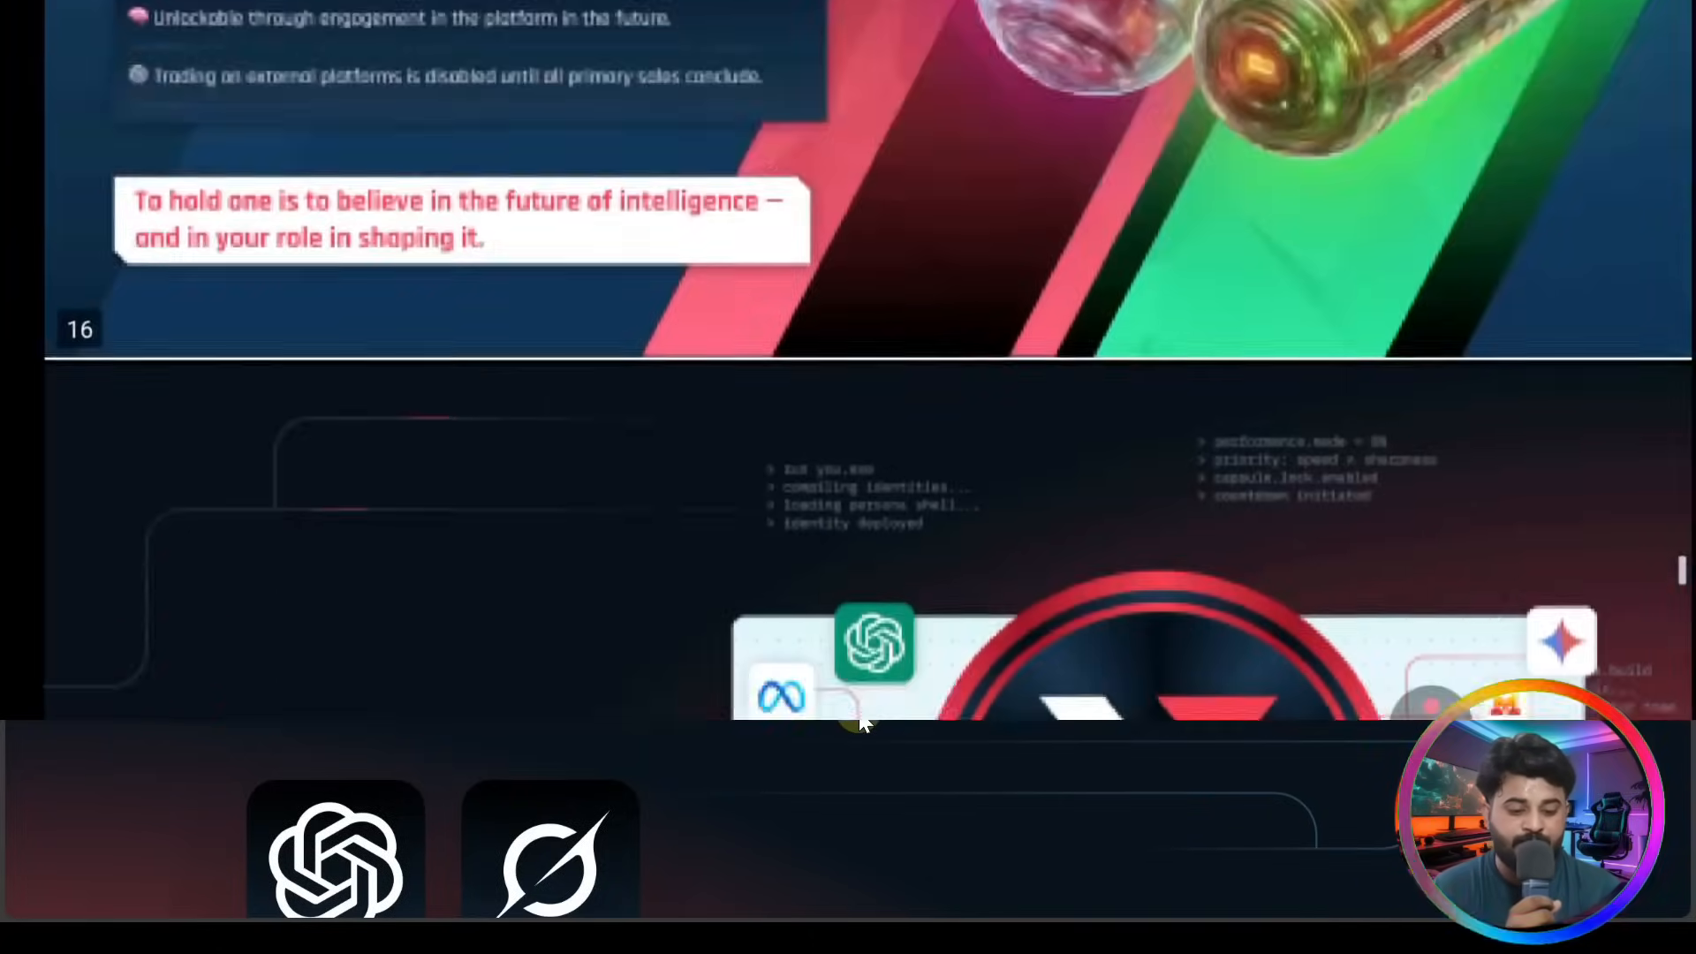
pyautogui.scroll(-3)
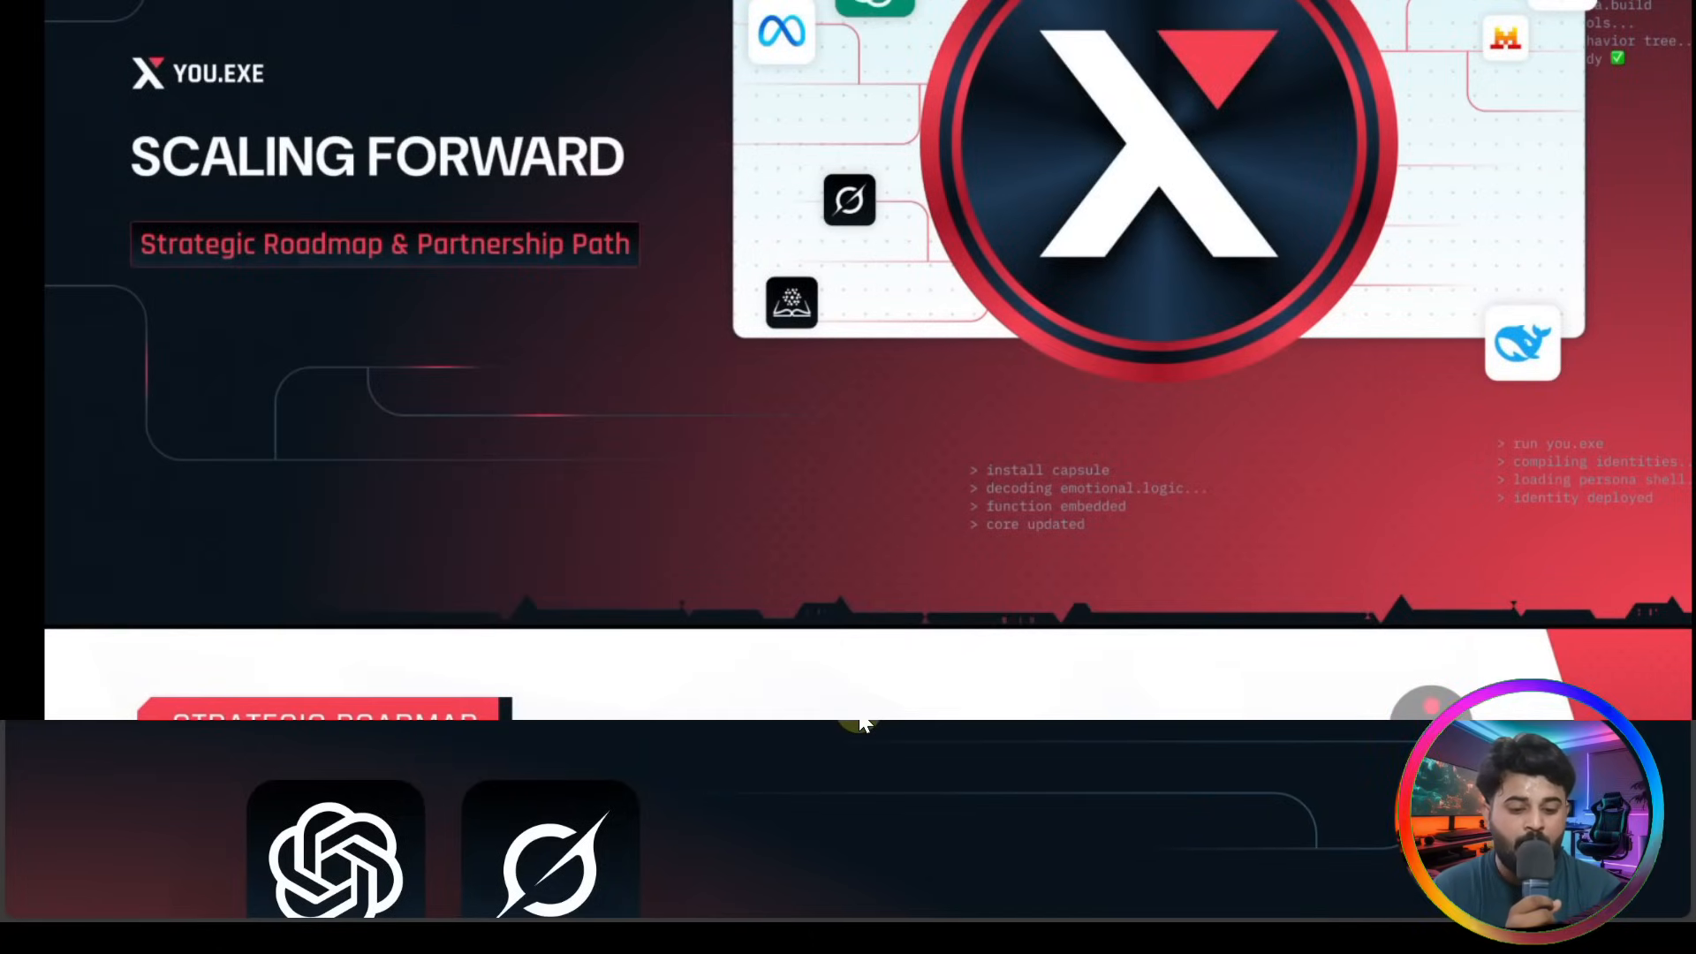